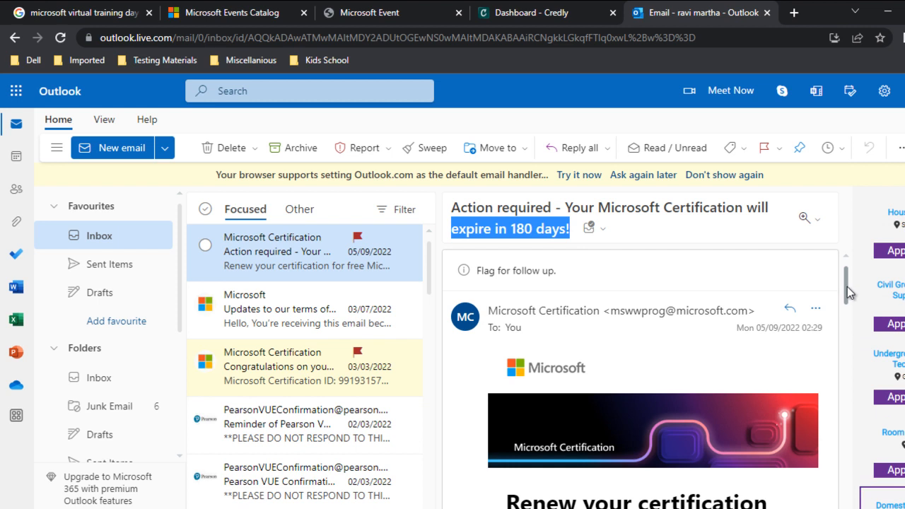
Read the renewal email and highlight the sentence about the one-year extension
scroll(down, 3)
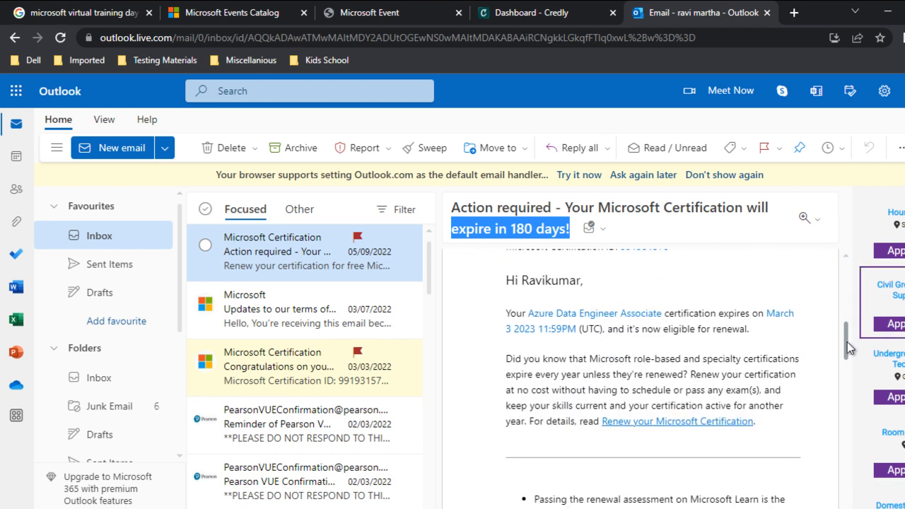
scroll(down, 3)
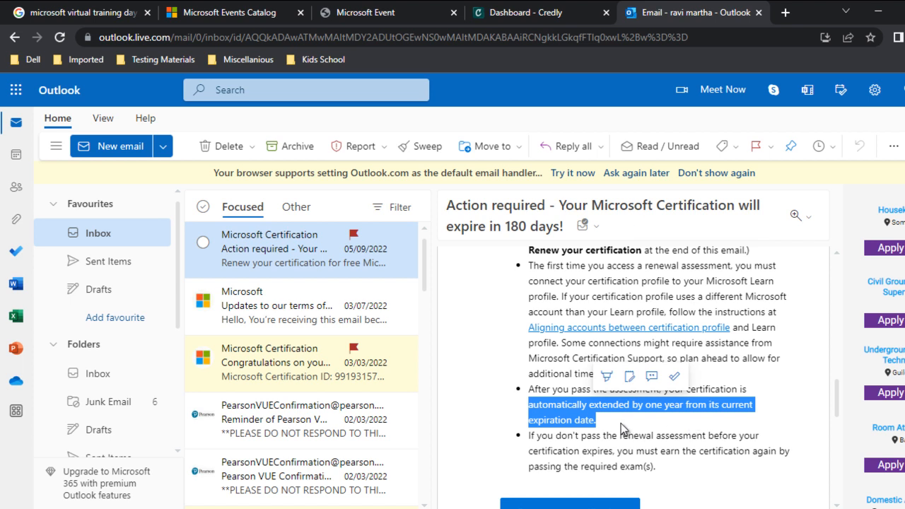
mouse_move(619, 430)
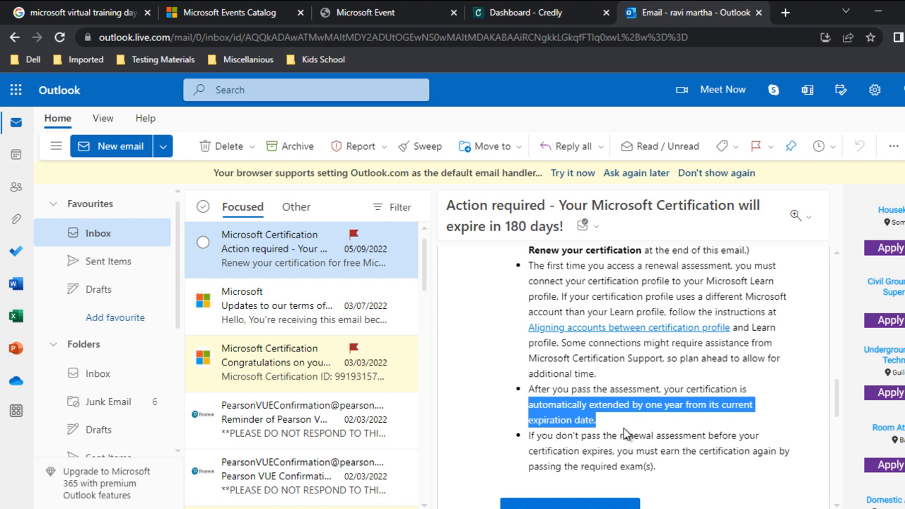
click(546, 444)
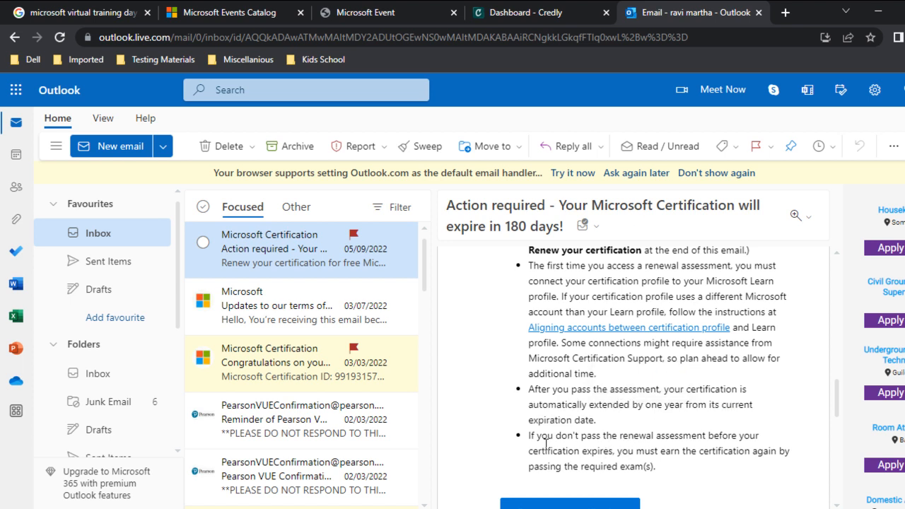
drag(529, 388, 601, 404)
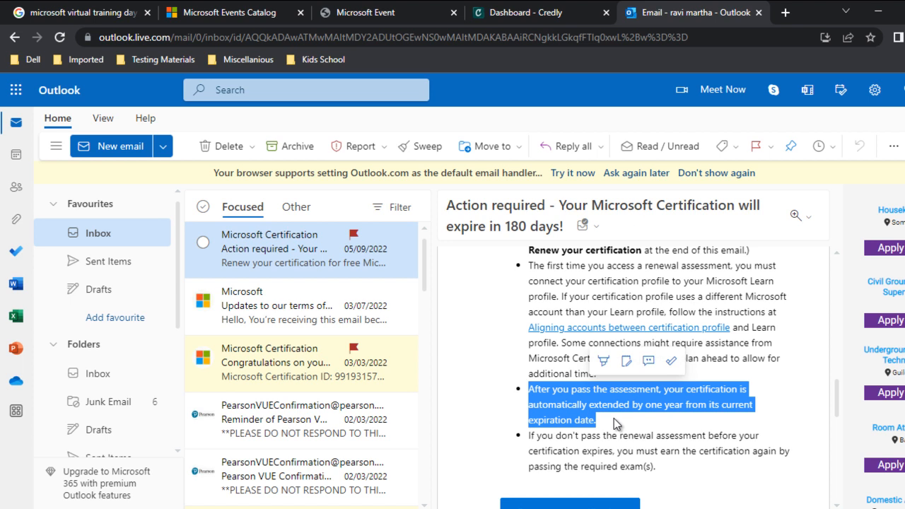
mouse_move(614, 417)
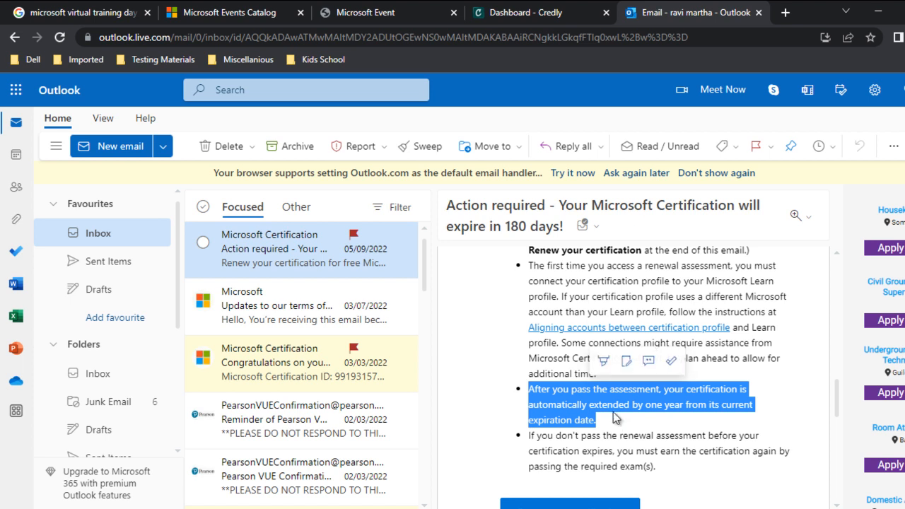
mouse_move(827, 407)
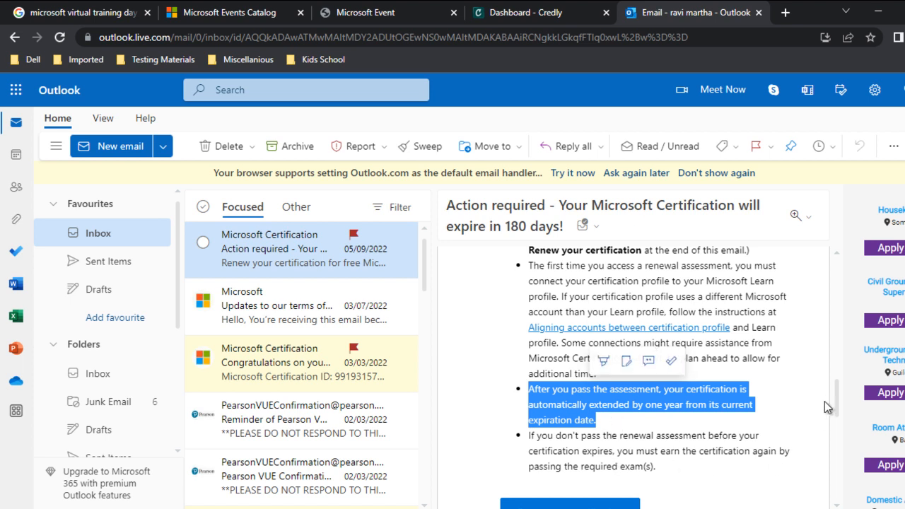
scroll(down, 3)
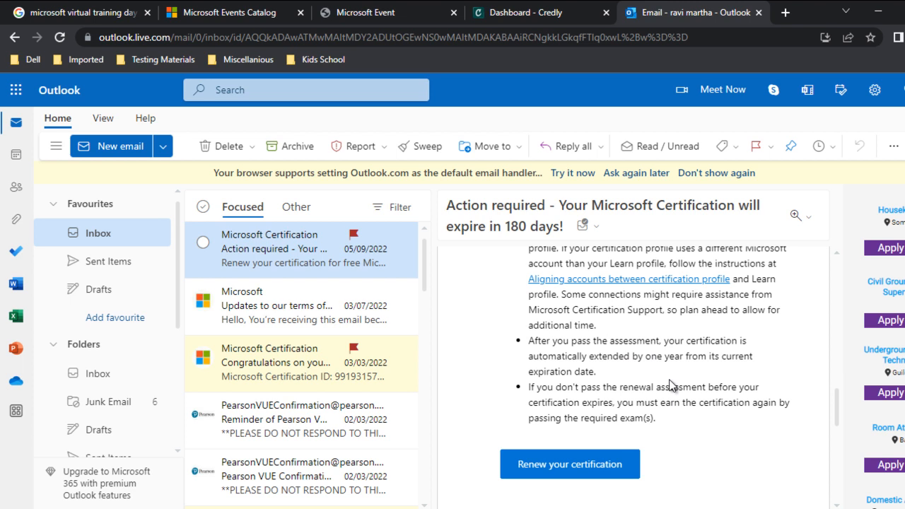
mouse_move(665, 385)
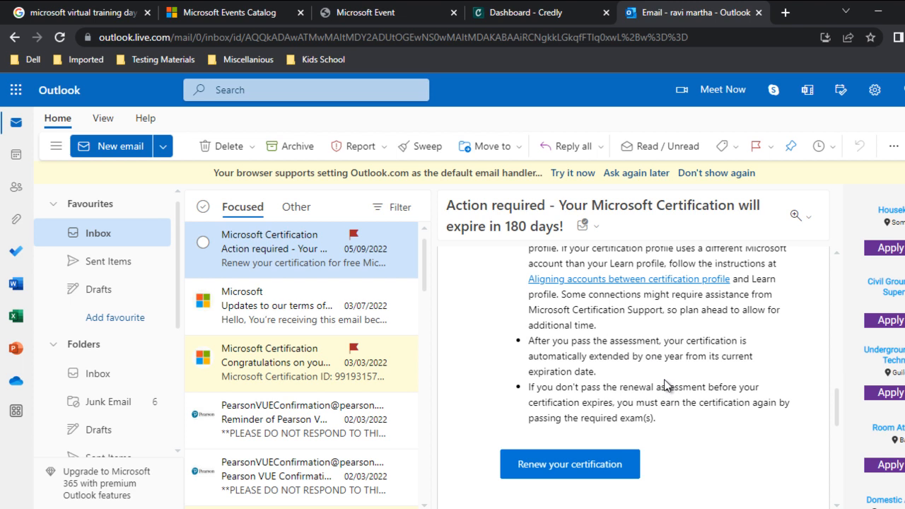
mouse_move(570, 464)
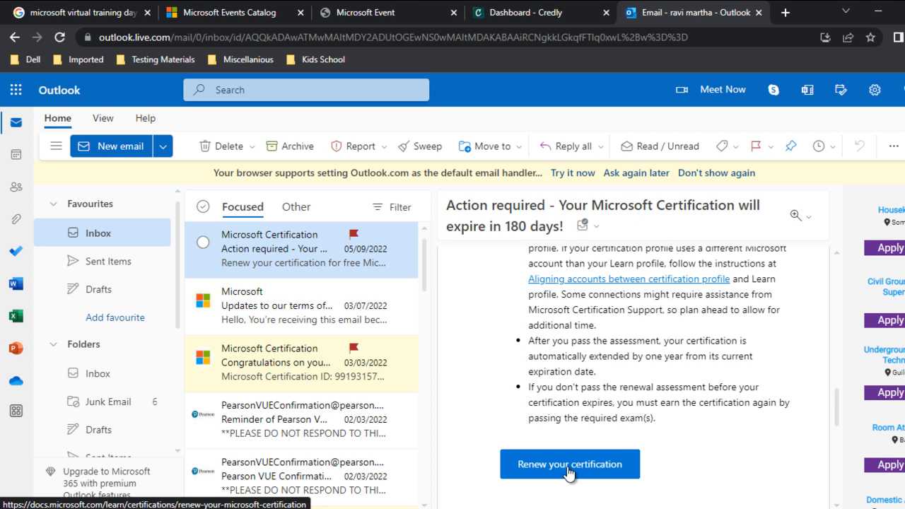
Follow the email link to the certification renewal page and read its opening details
click(568, 463)
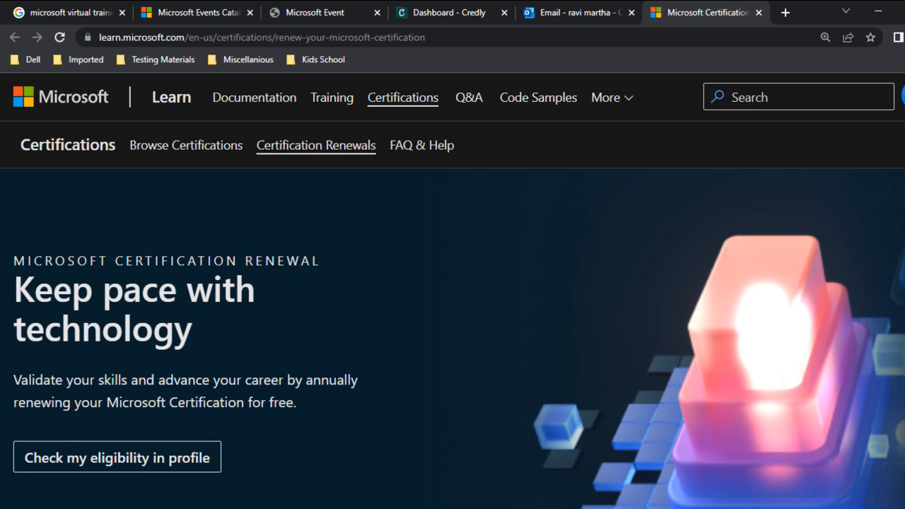
scroll(down, 3)
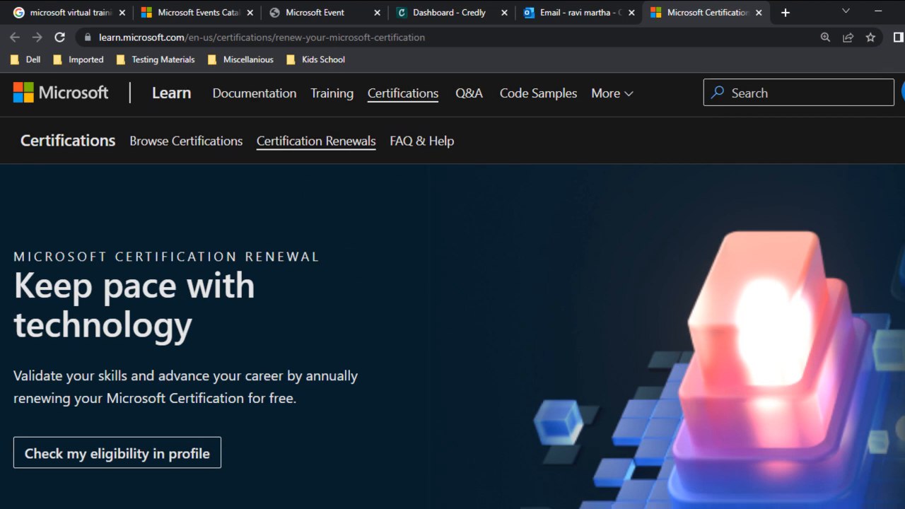
scroll(down, 3)
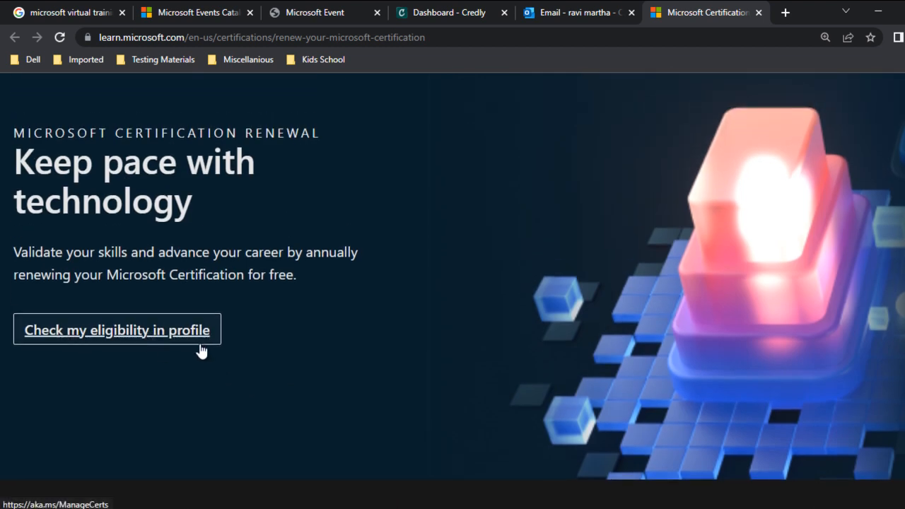
mouse_move(396, 260)
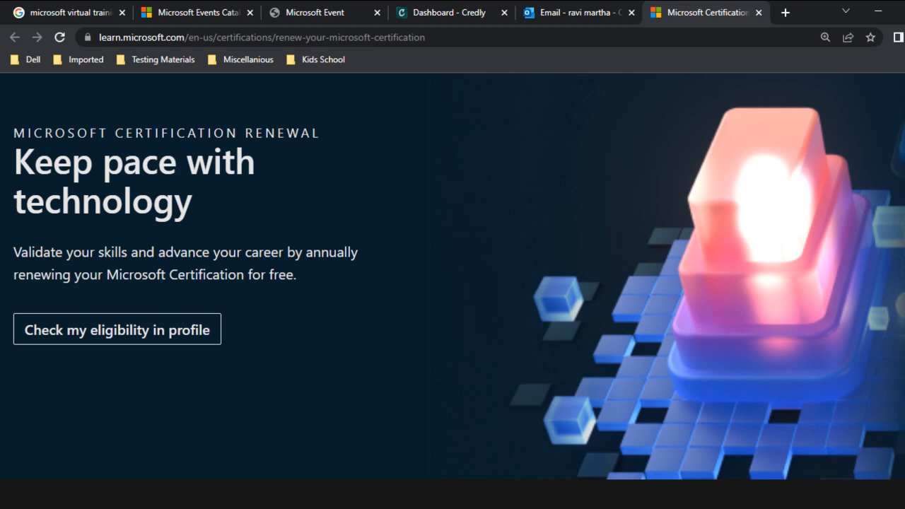
scroll(down, 3)
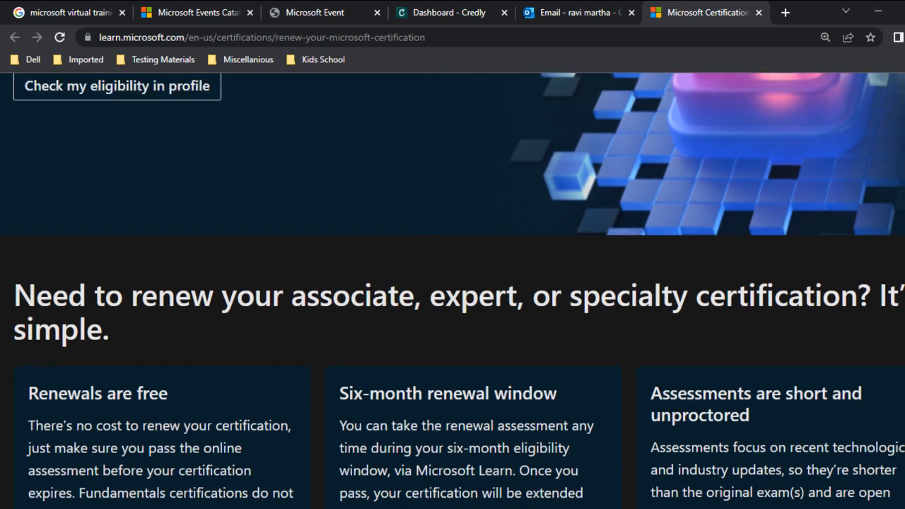
scroll(up, 3)
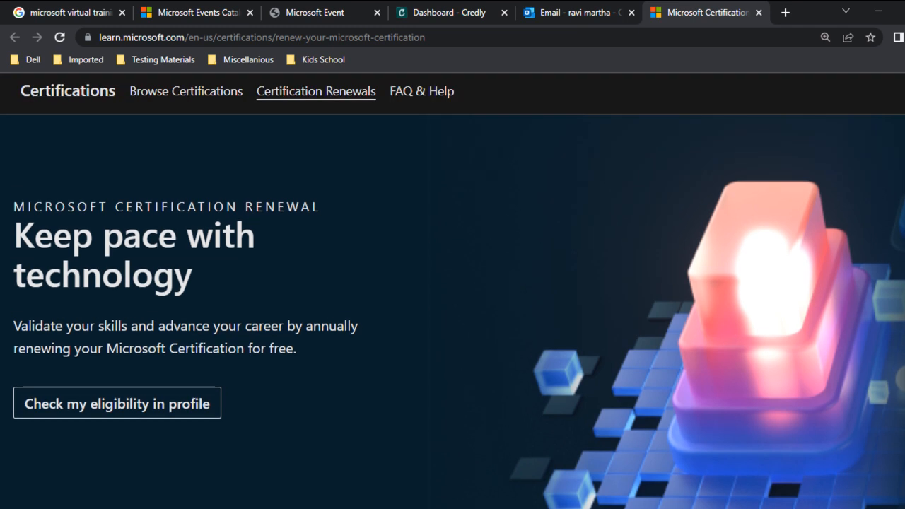
Read down the renewal page through the renewal details and overview video section
scroll(down, 3)
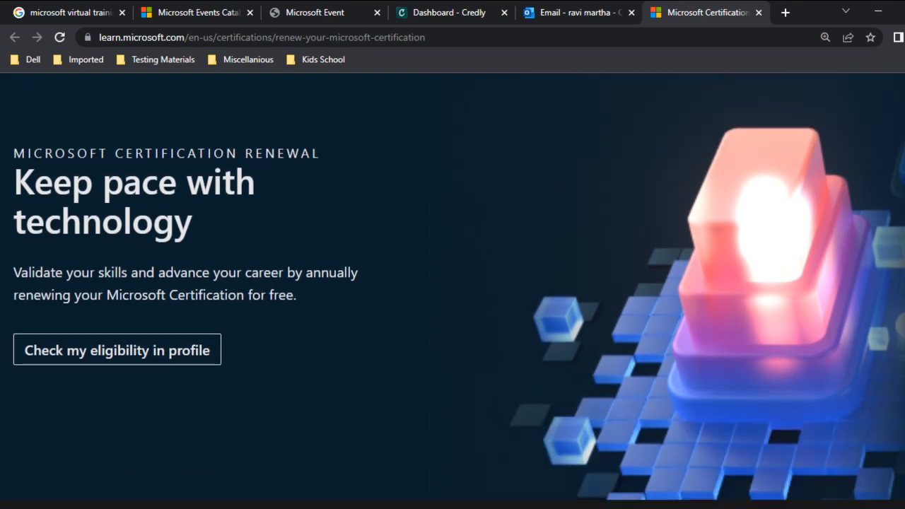
scroll(down, 3)
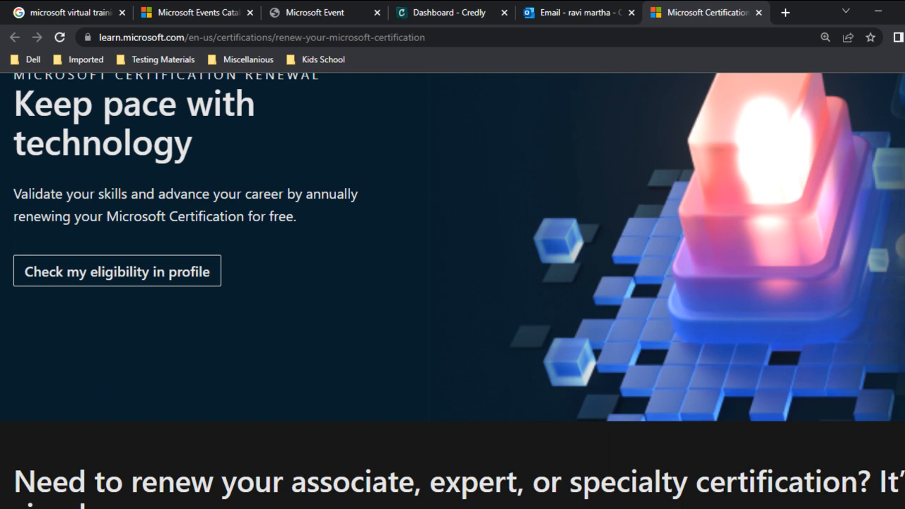
scroll(down, 3)
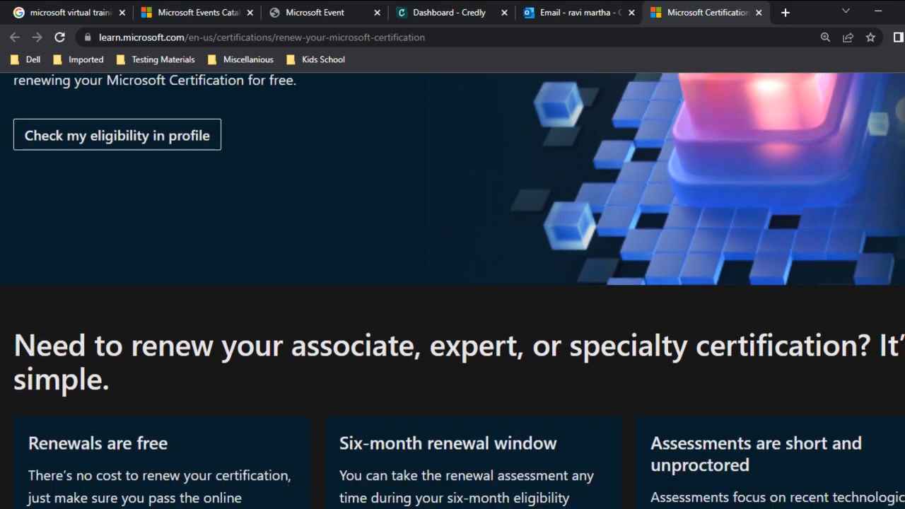
scroll(down, 3)
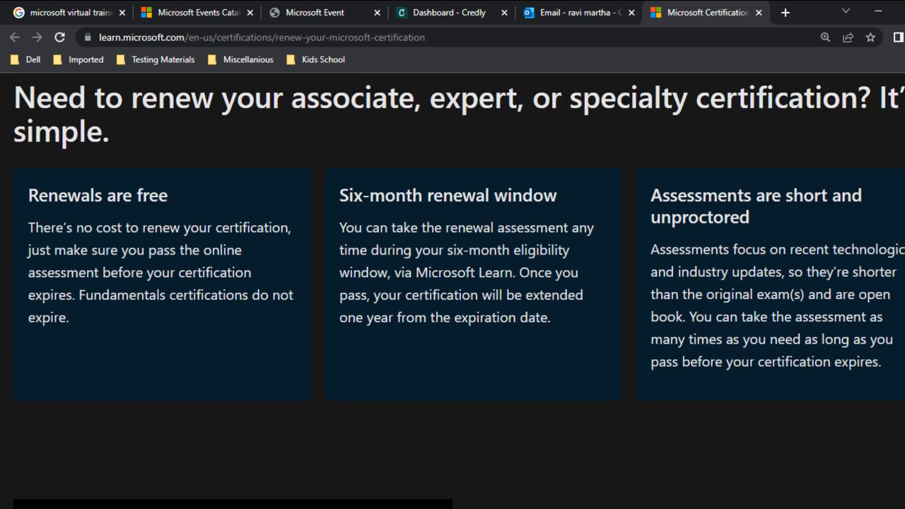
scroll(down, 3)
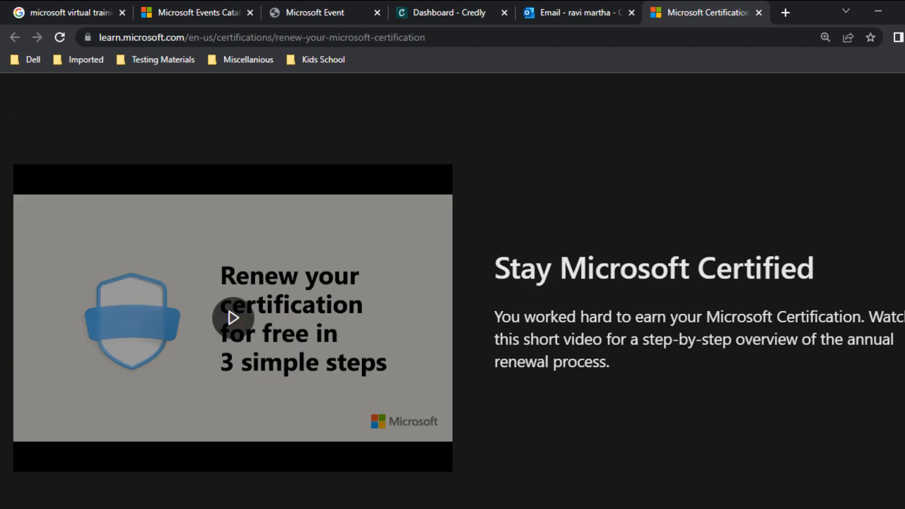
mouse_move(683, 329)
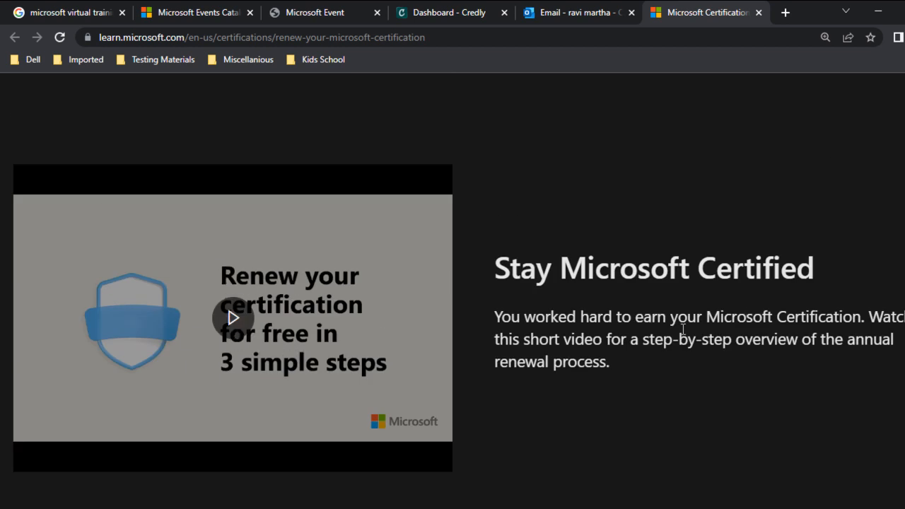
scroll(down, 3)
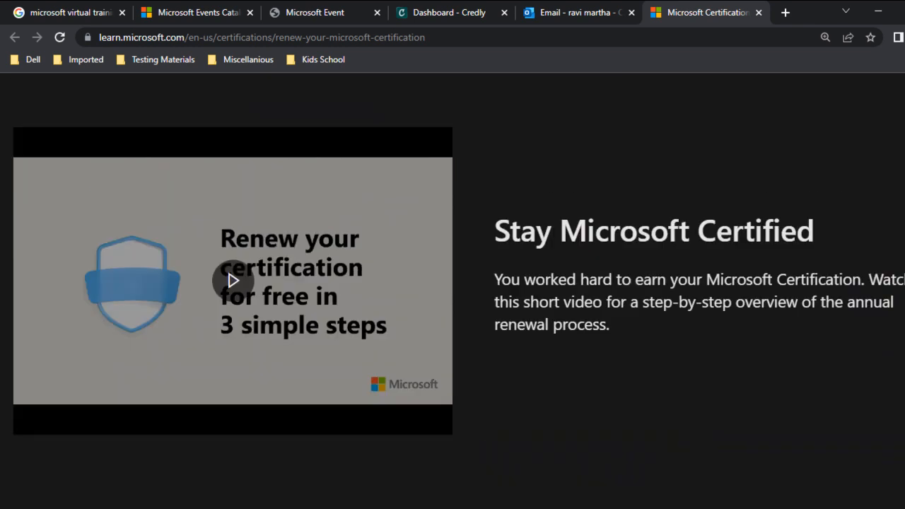
scroll(down, 3)
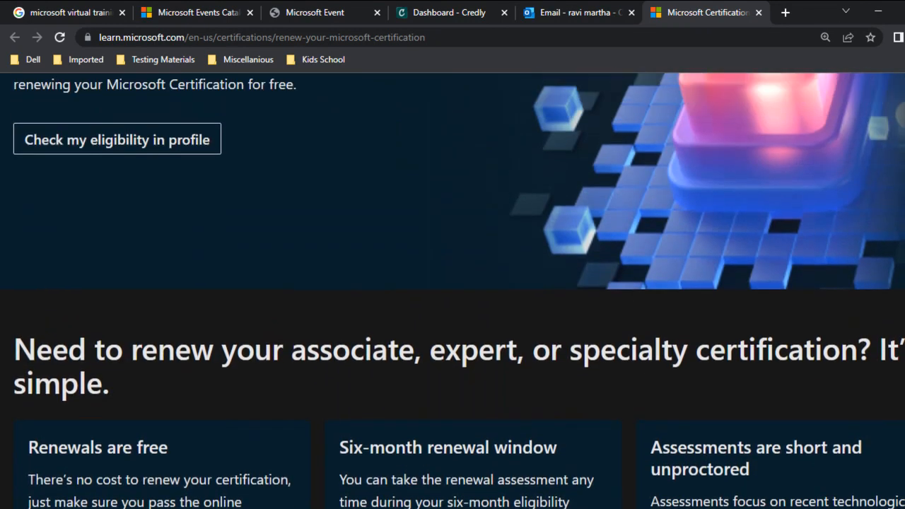
scroll(up, 3)
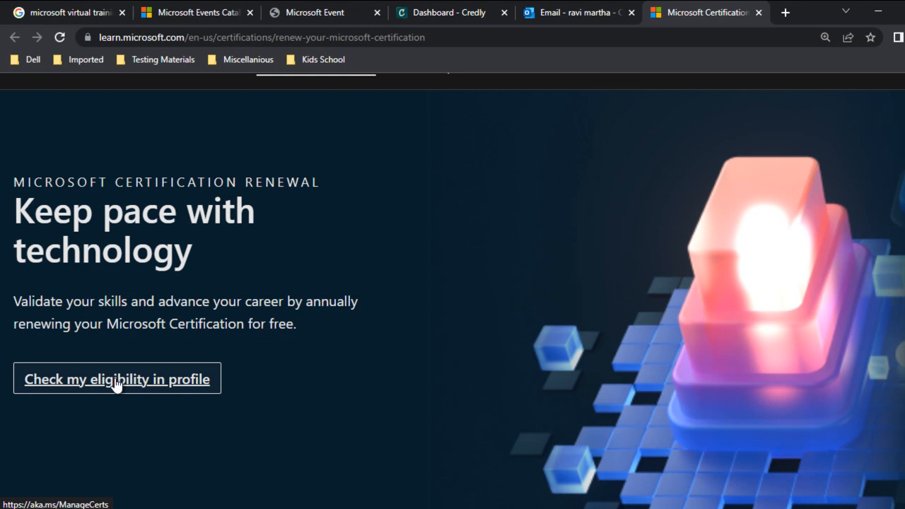
Check eligibility in the learner profile, reviewing active certifications, past exams and the Data Engineer renewal offer
click(115, 379)
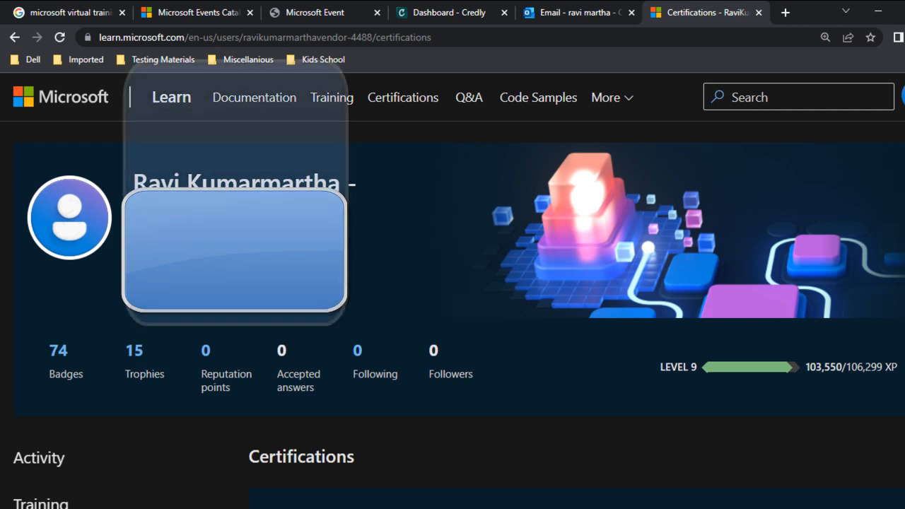
scroll(down, 3)
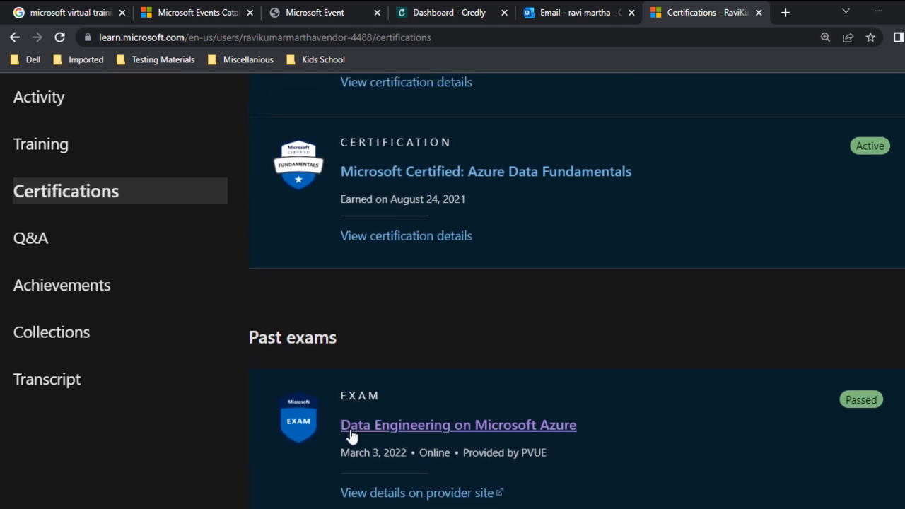
scroll(down, 3)
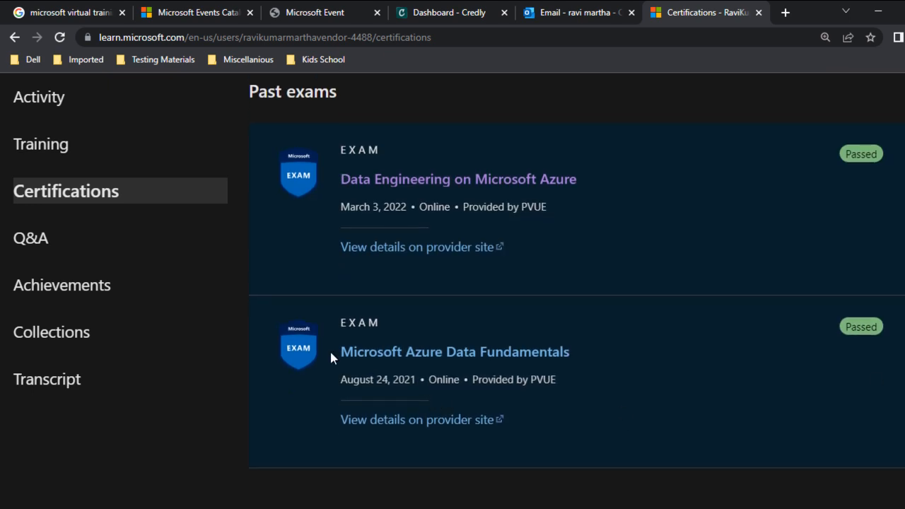
mouse_move(387, 375)
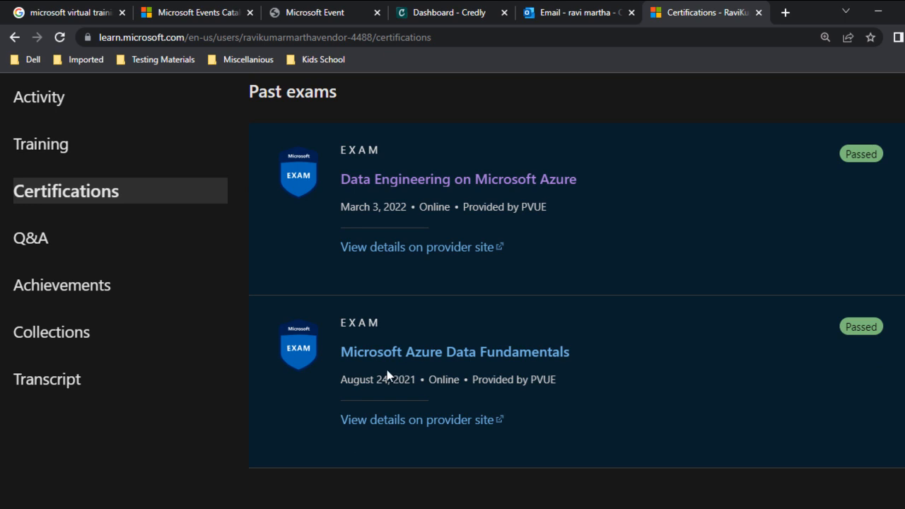
scroll(up, 3)
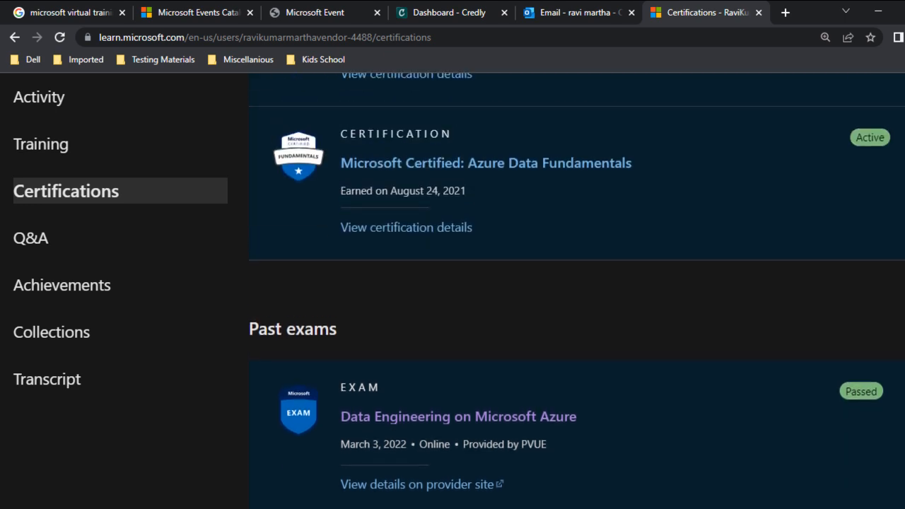
scroll(down, 3)
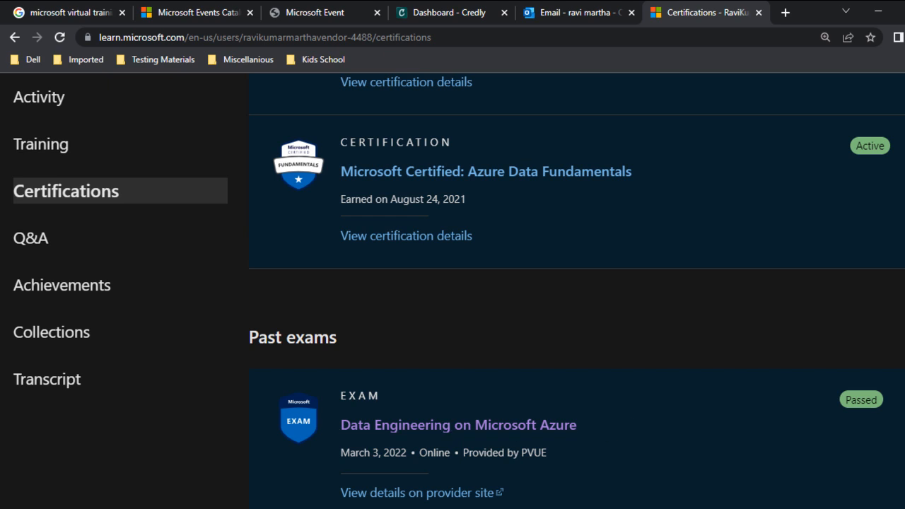
scroll(down, 3)
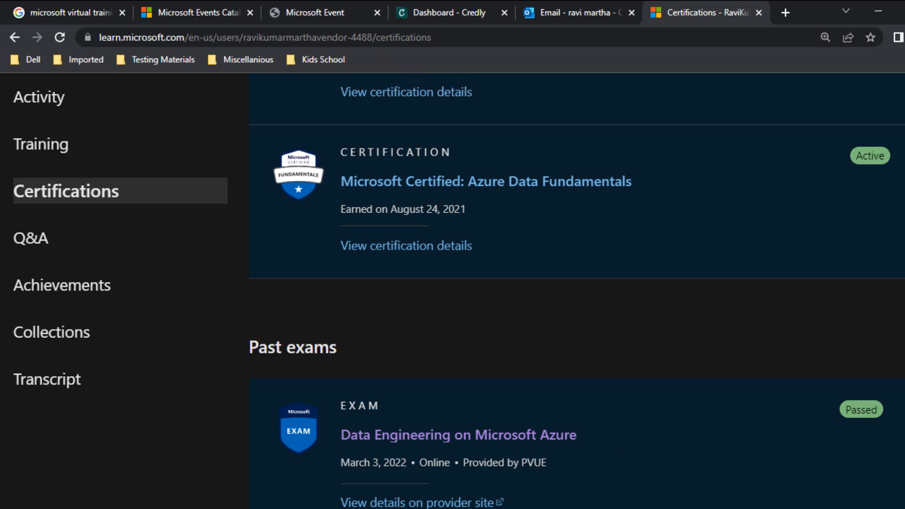
scroll(up, 3)
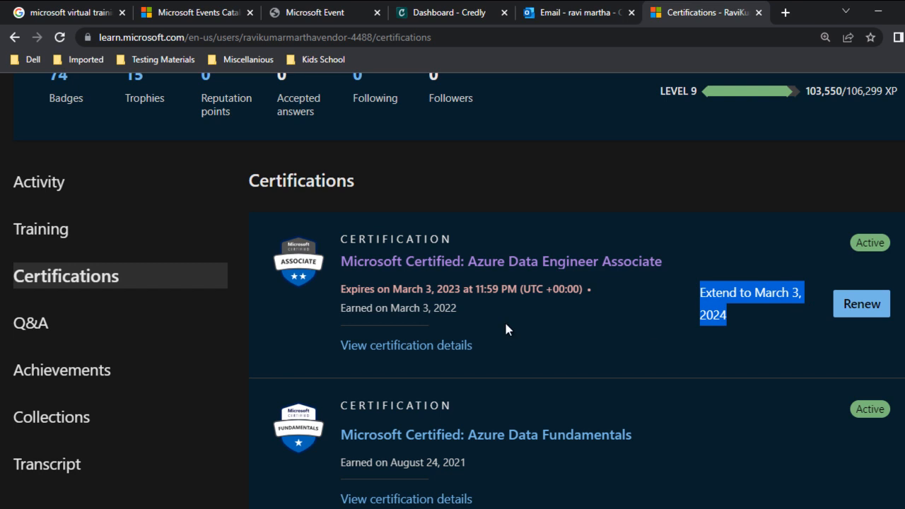
mouse_move(860, 303)
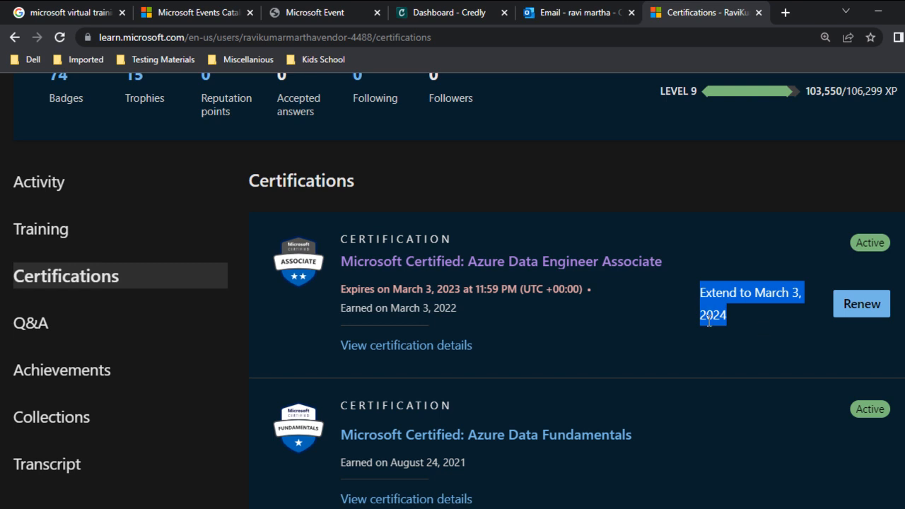
mouse_move(861, 302)
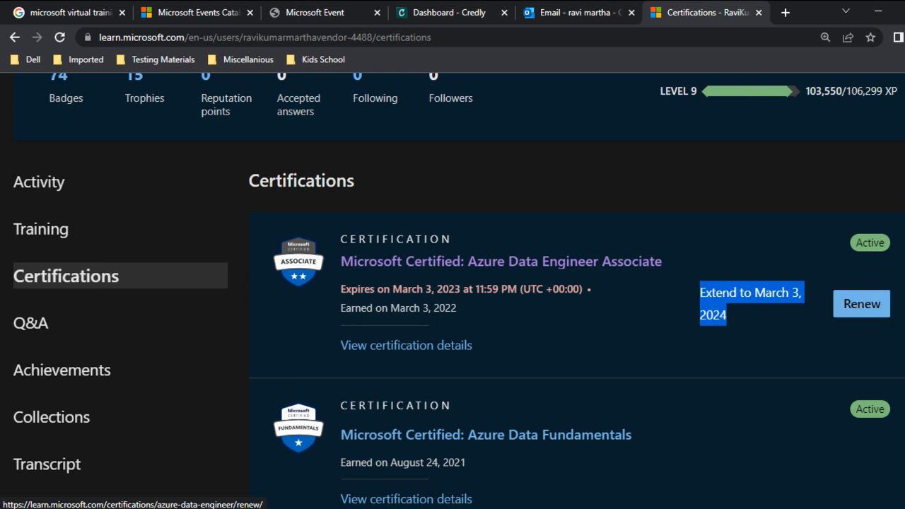
scroll(down, 3)
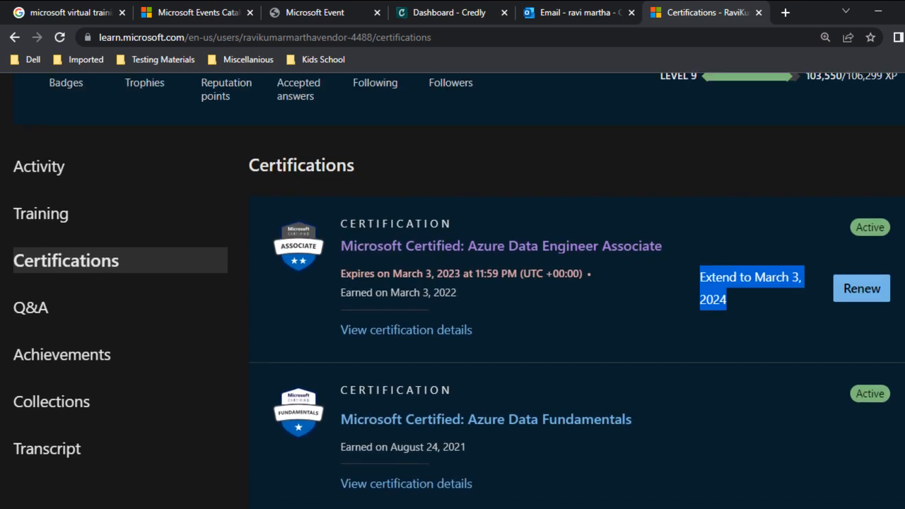
scroll(down, 3)
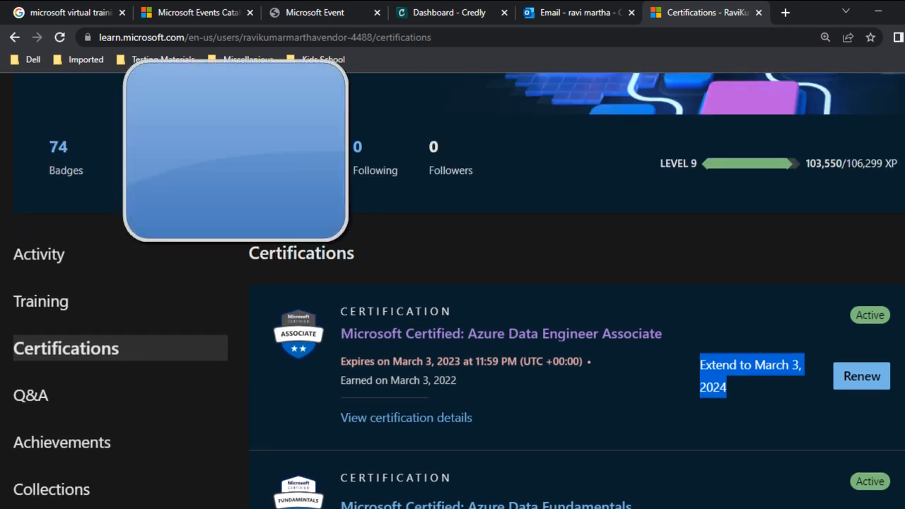
scroll(down, 3)
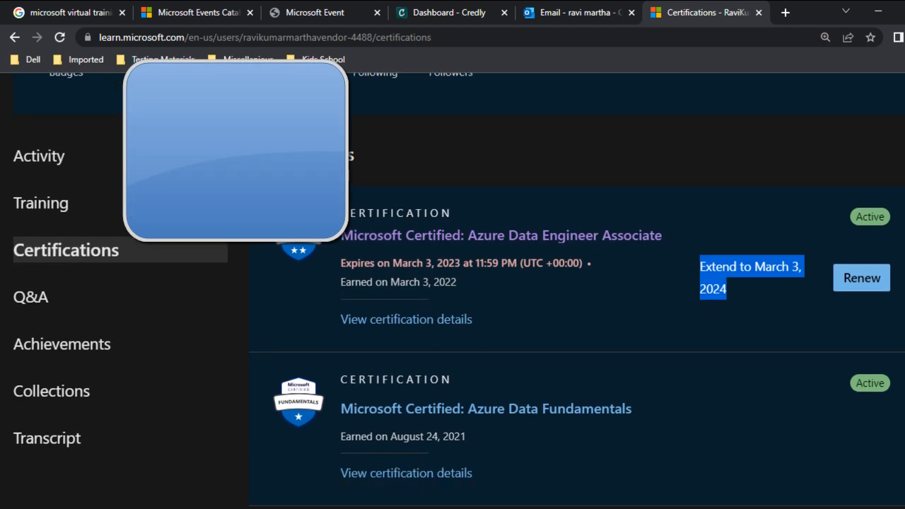
Renew the Azure Data Engineer Associate certification, reading its 29-day expiry notice and assessment skills
click(861, 277)
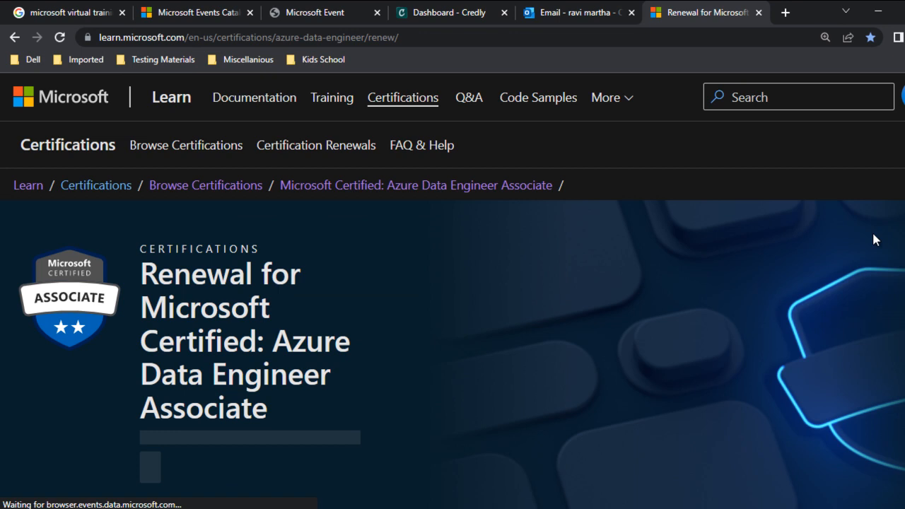
scroll(down, 3)
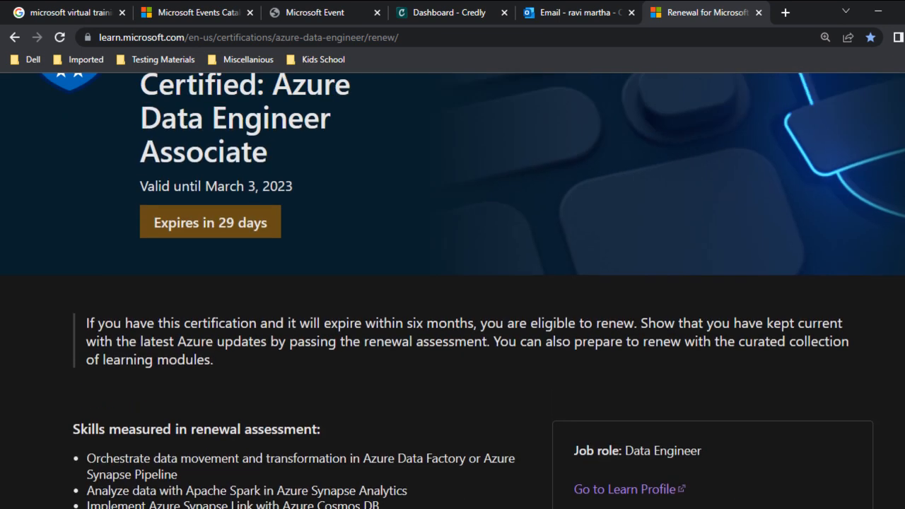
scroll(up, 3)
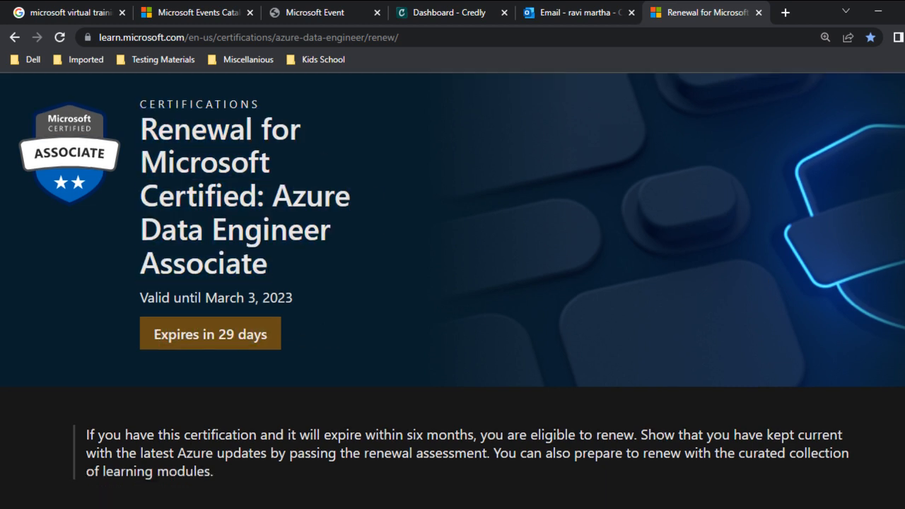
scroll(down, 3)
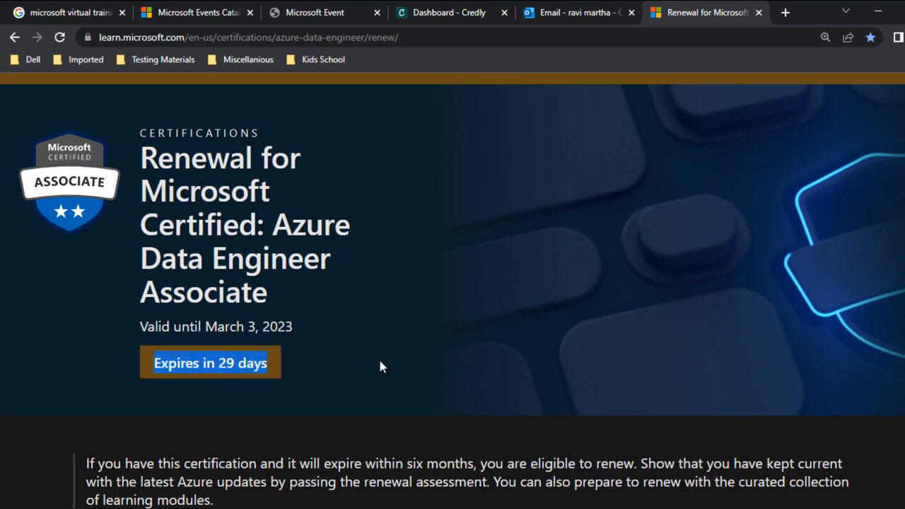
scroll(down, 3)
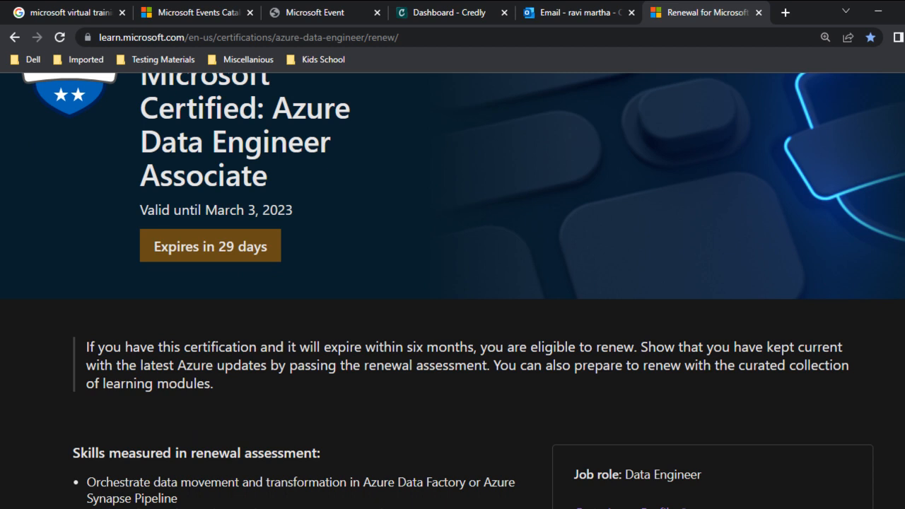
scroll(down, 3)
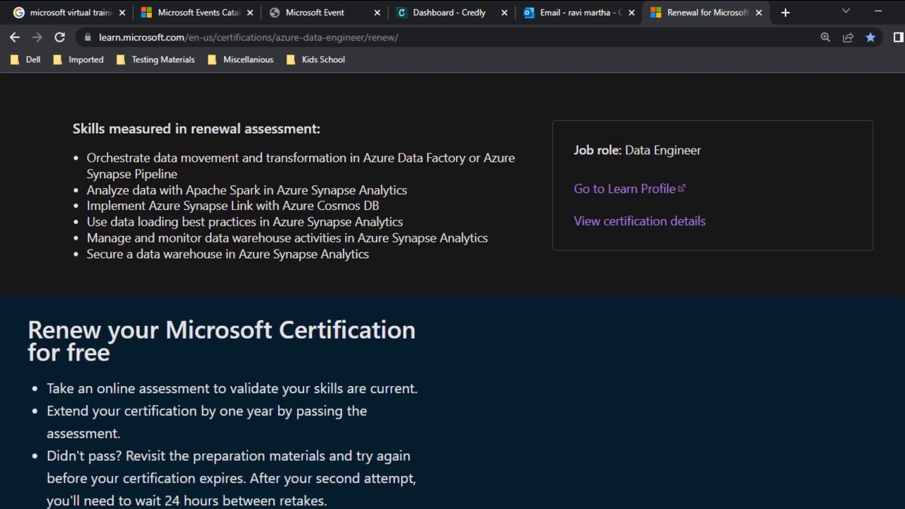
triple_click(195, 127)
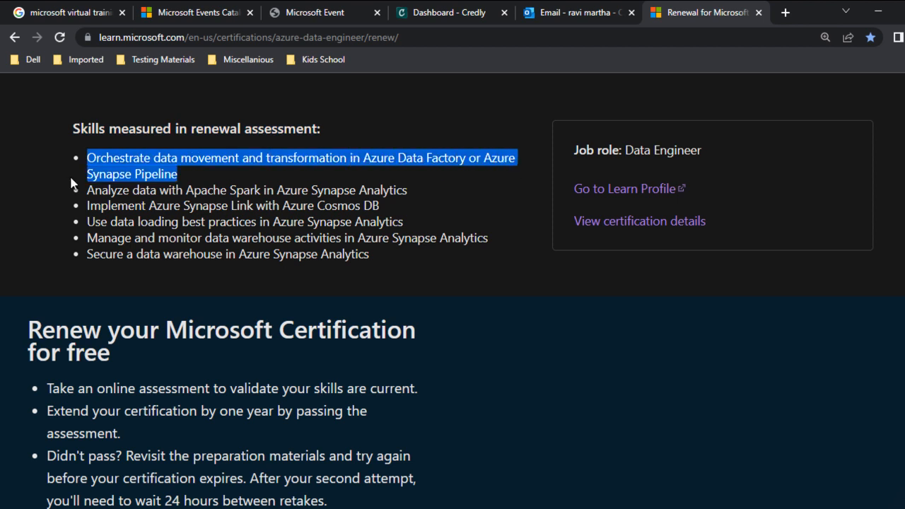
mouse_move(89, 190)
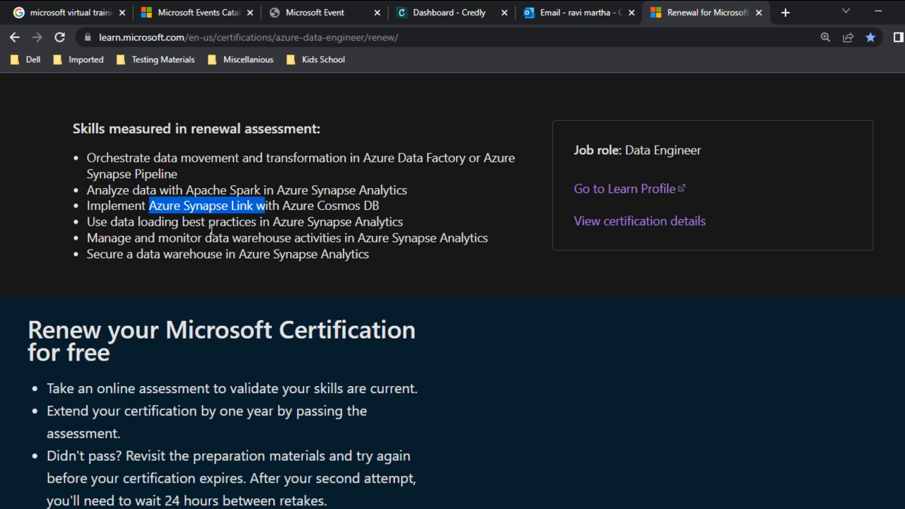
click(94, 222)
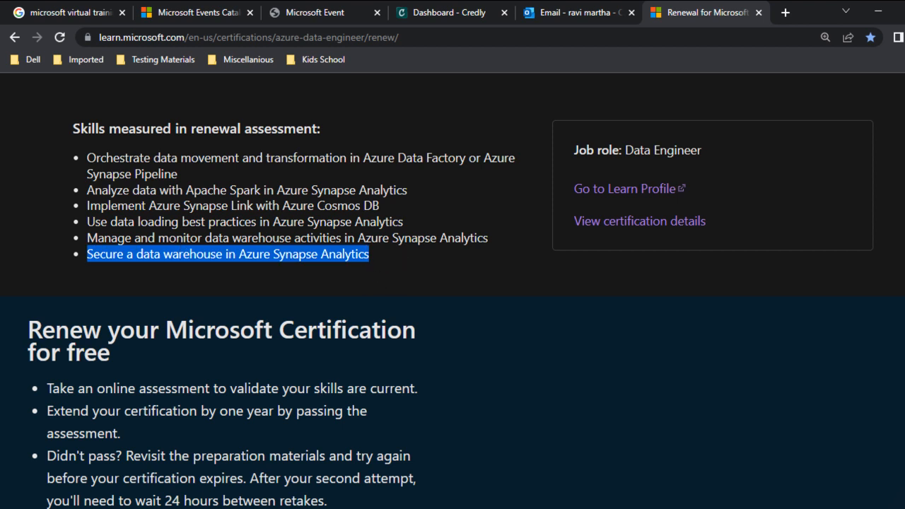
scroll(down, 3)
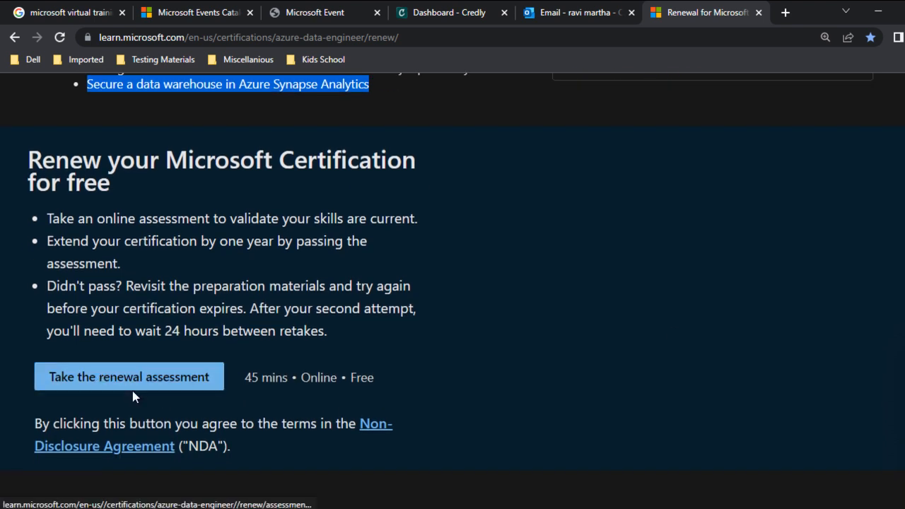
mouse_move(243, 383)
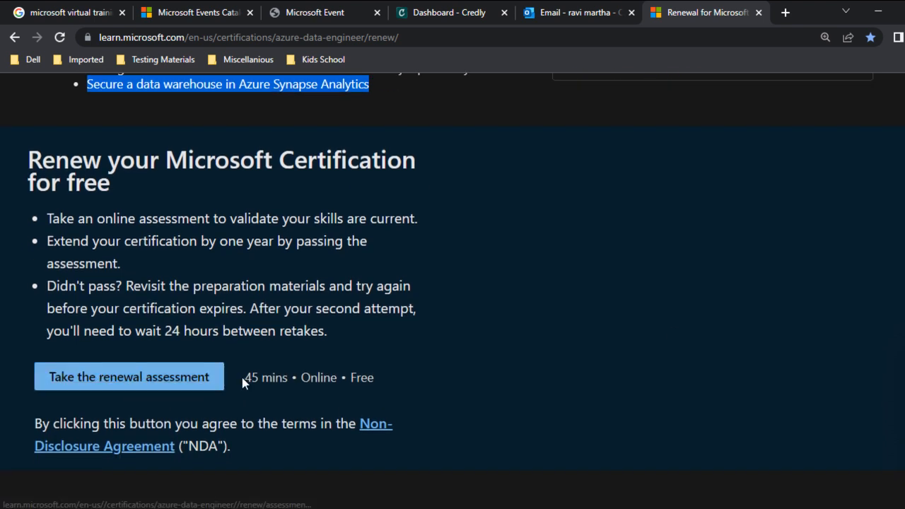
Highlight the assessment's duration and cost, then launch the free renewal assessment in a new tab
drag(243, 376, 379, 376)
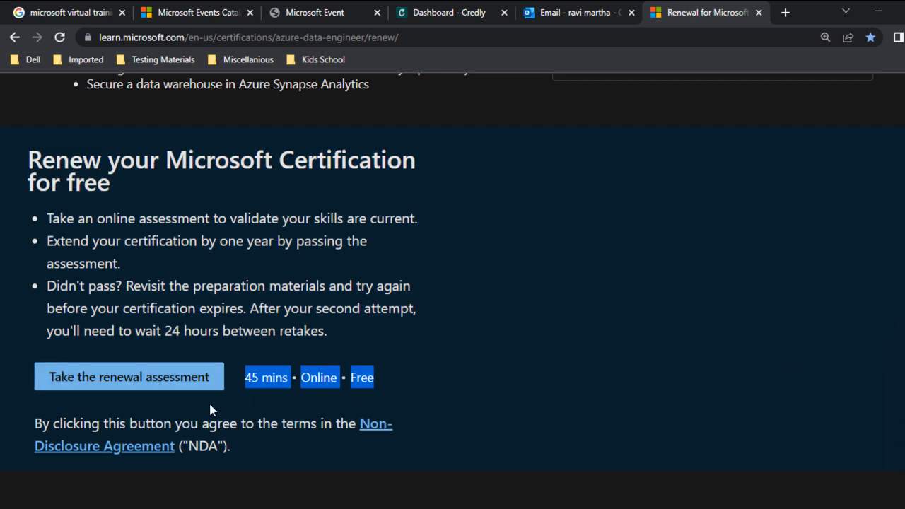
mouse_move(154, 409)
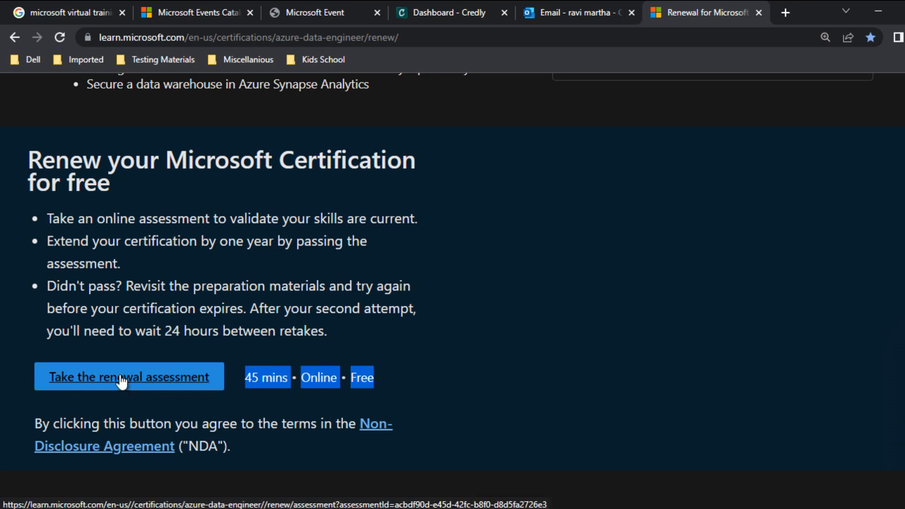
mouse_move(107, 386)
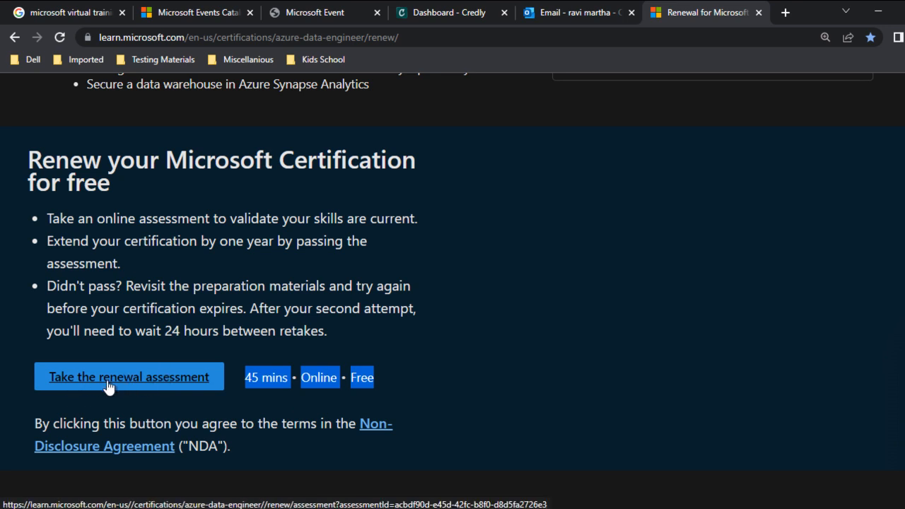
scroll(up, 3)
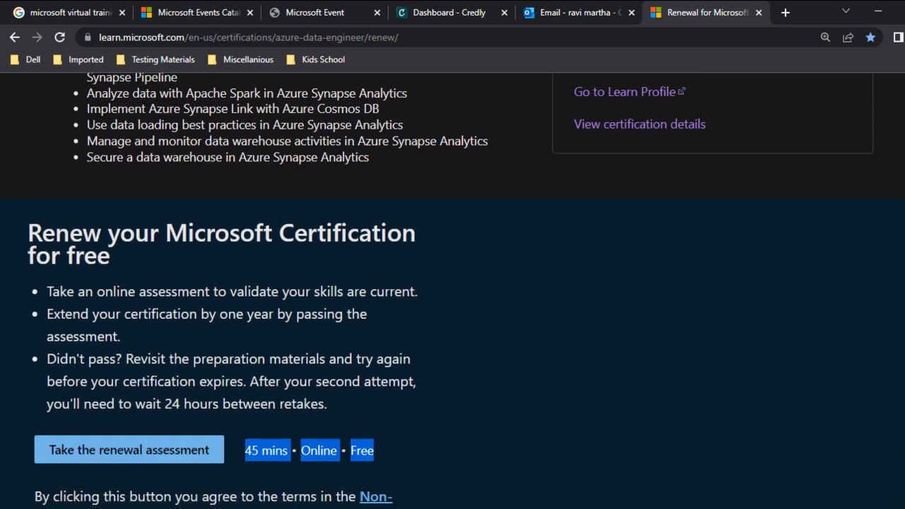
scroll(up, 3)
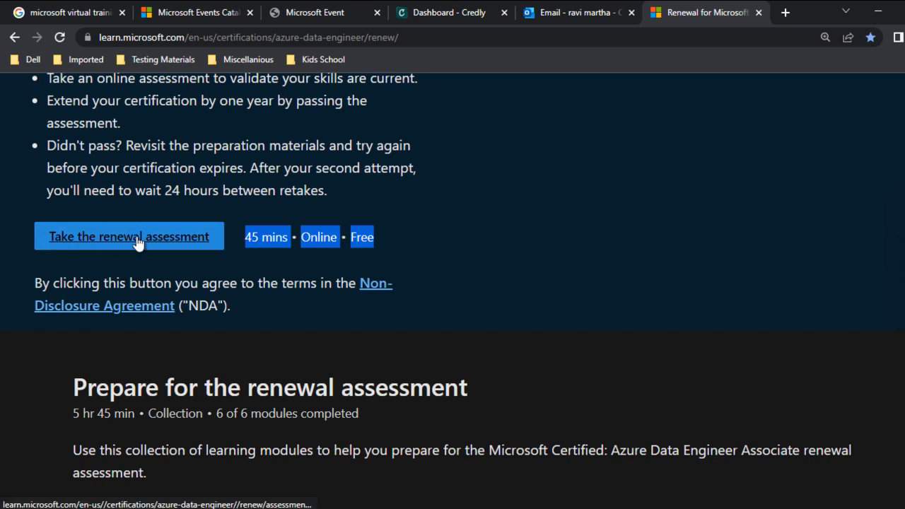
click(129, 236)
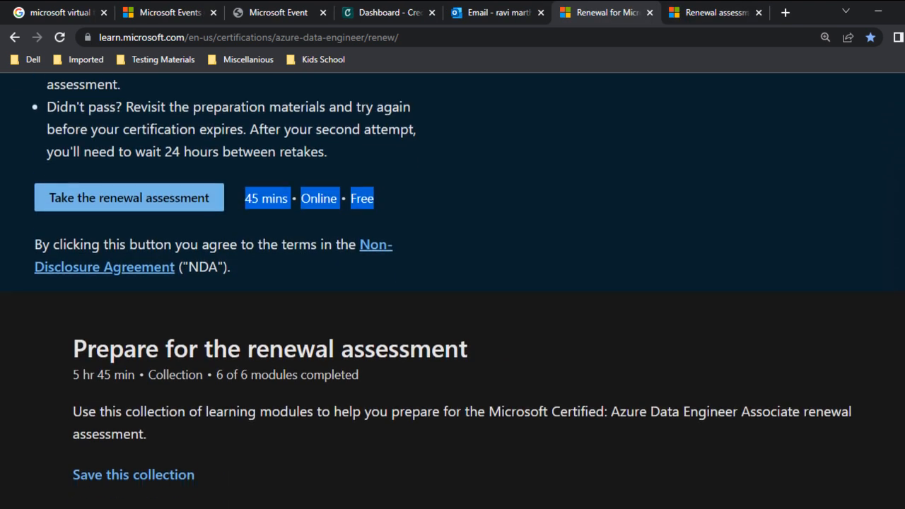
Expand 'Items in this collection' to show all six preparation modules and review them
scroll(down, 3)
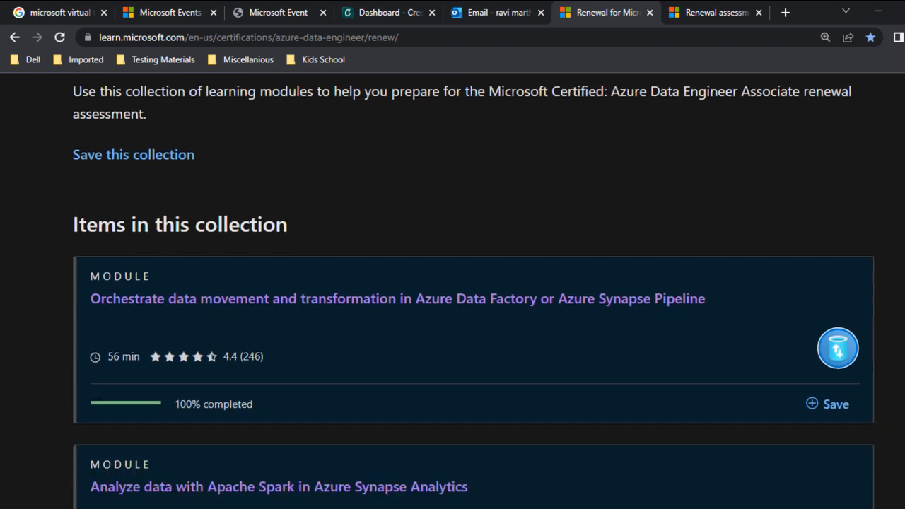
scroll(down, 3)
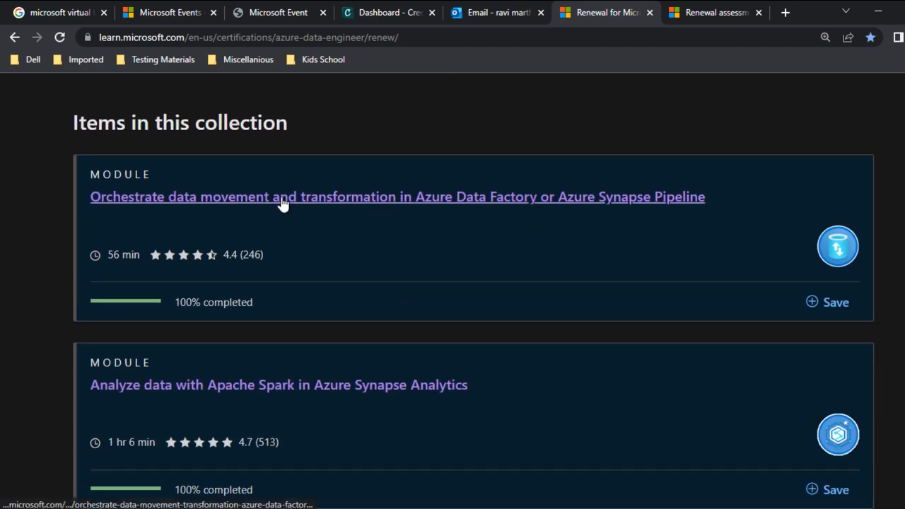
scroll(down, 3)
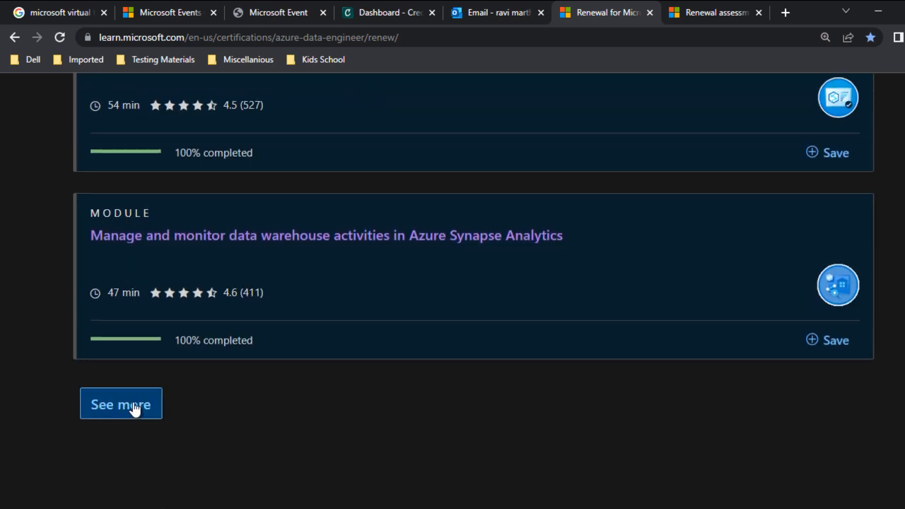
click(121, 404)
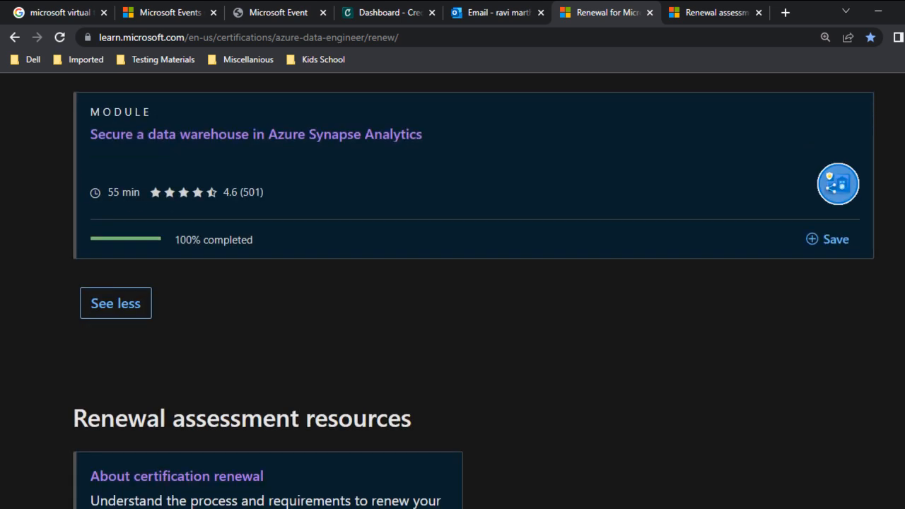
scroll(down, 3)
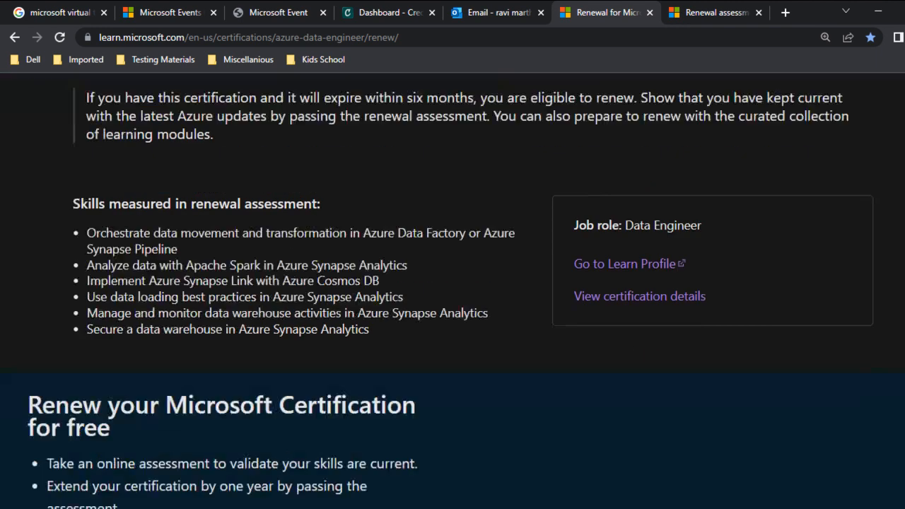
scroll(down, 3)
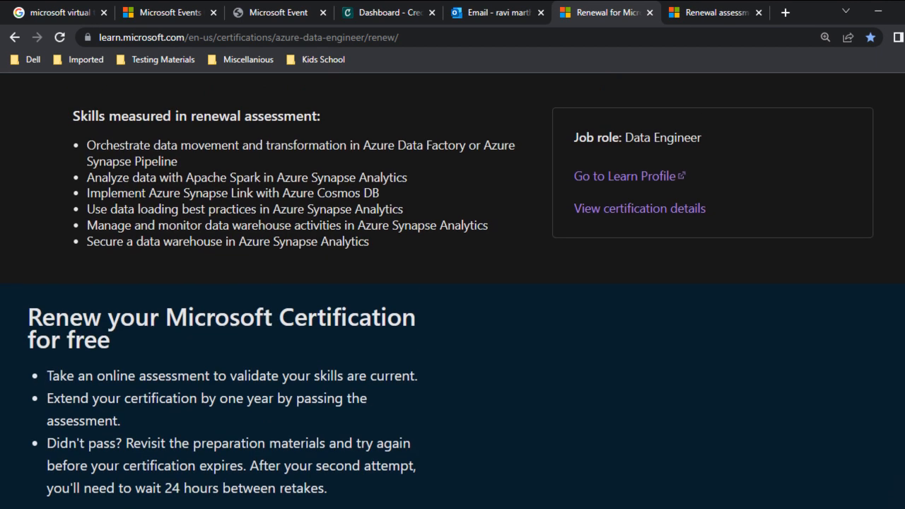
click(59, 11)
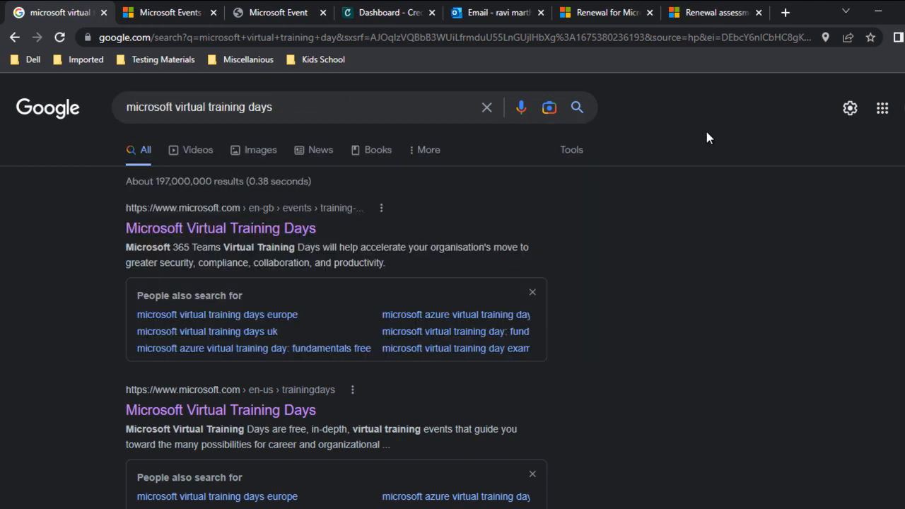
mouse_move(701, 136)
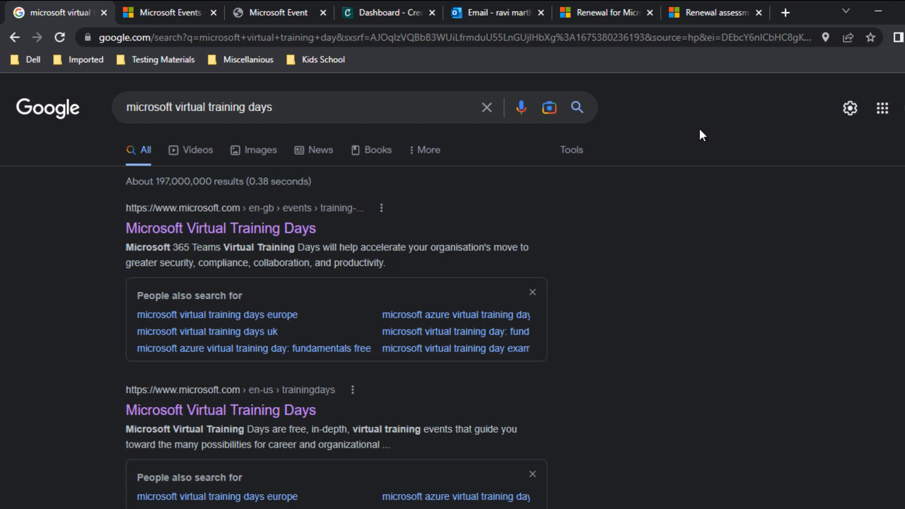
mouse_move(229, 119)
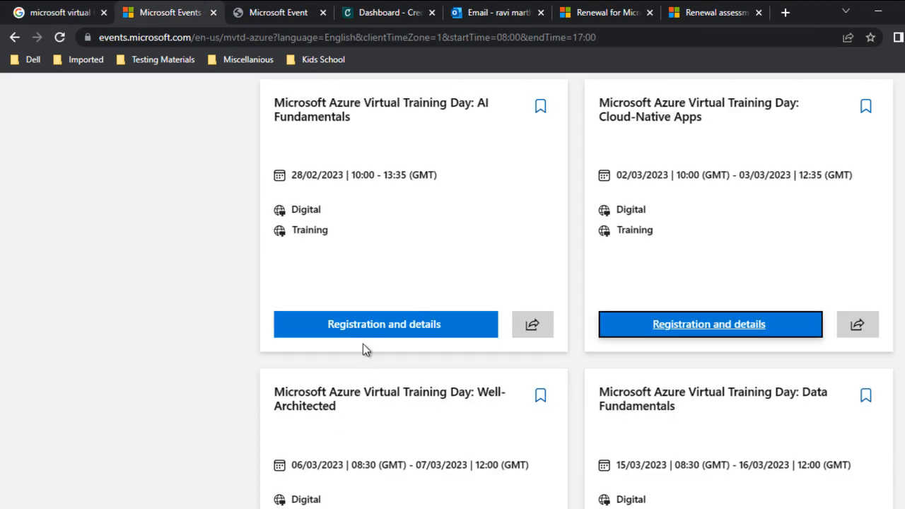
mouse_move(710, 324)
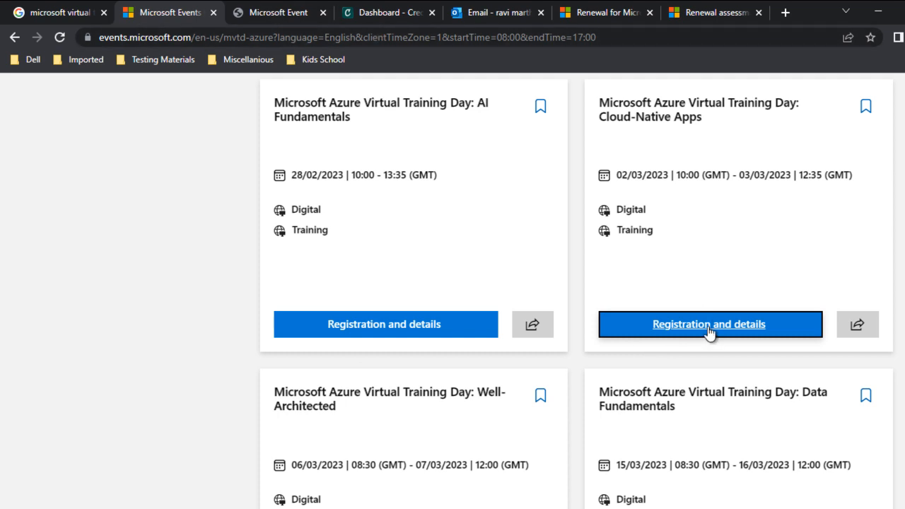
Bring up registration and details for the Azure Virtual Training Day: Cloud-Native Apps event
click(709, 324)
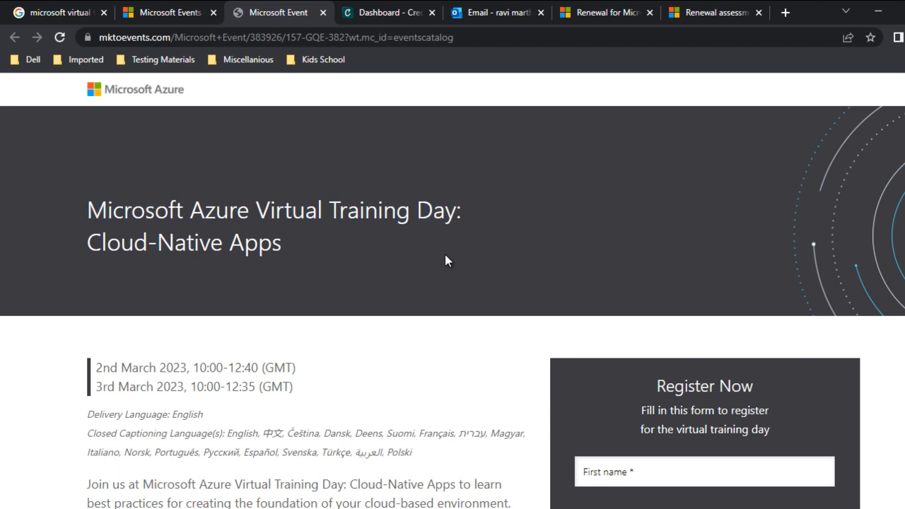
scroll(down, 3)
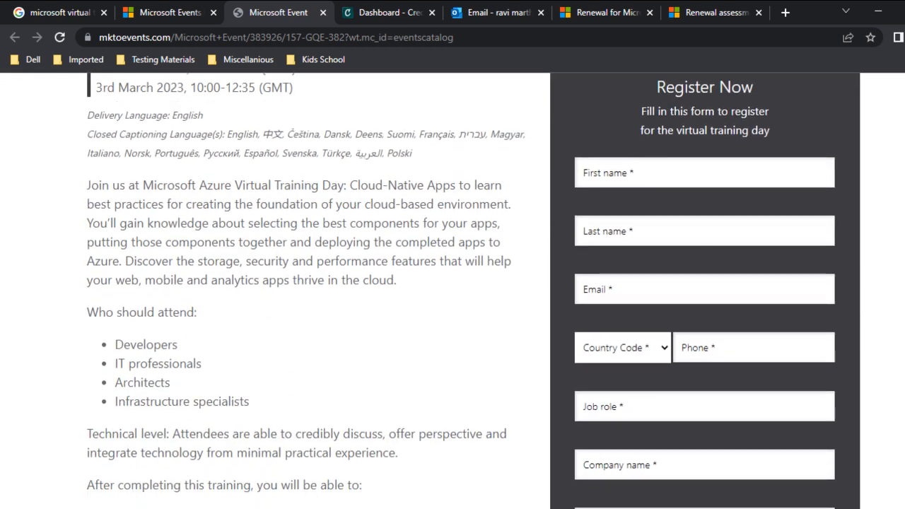
scroll(down, 3)
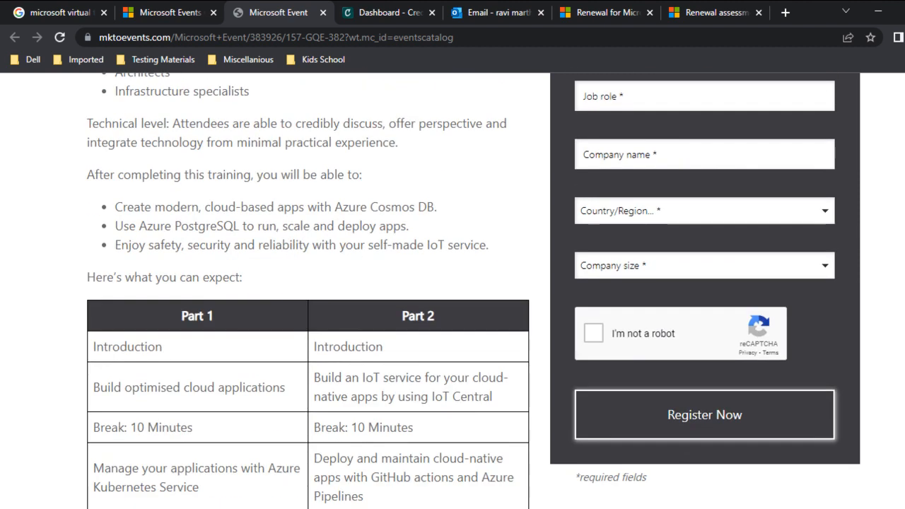
scroll(down, 3)
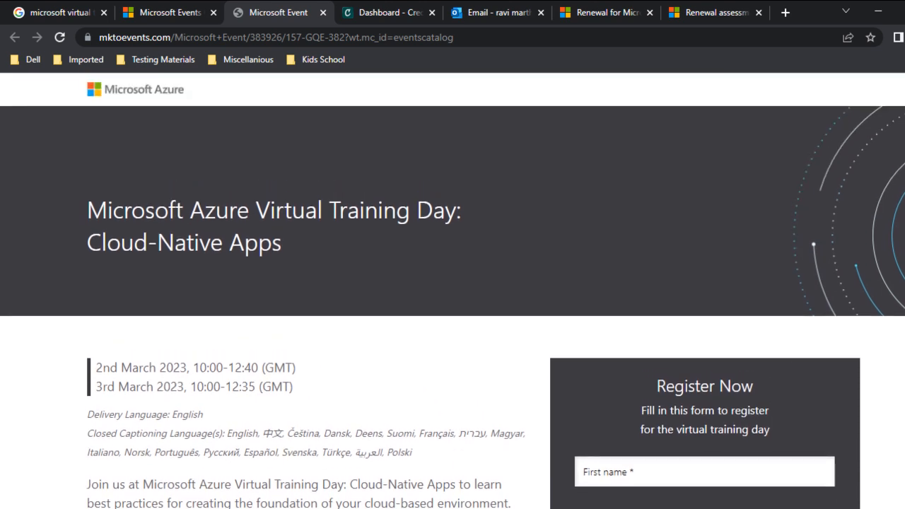
scroll(down, 3)
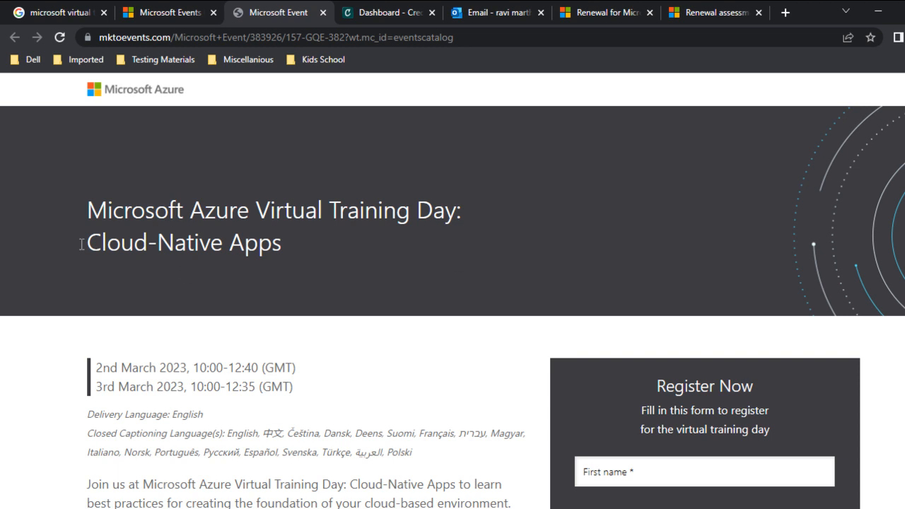
mouse_move(352, 264)
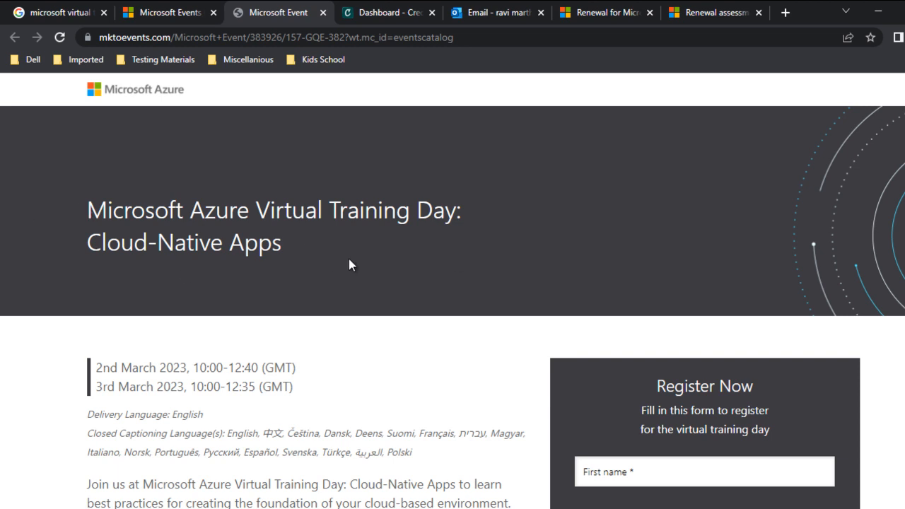
mouse_move(810, 79)
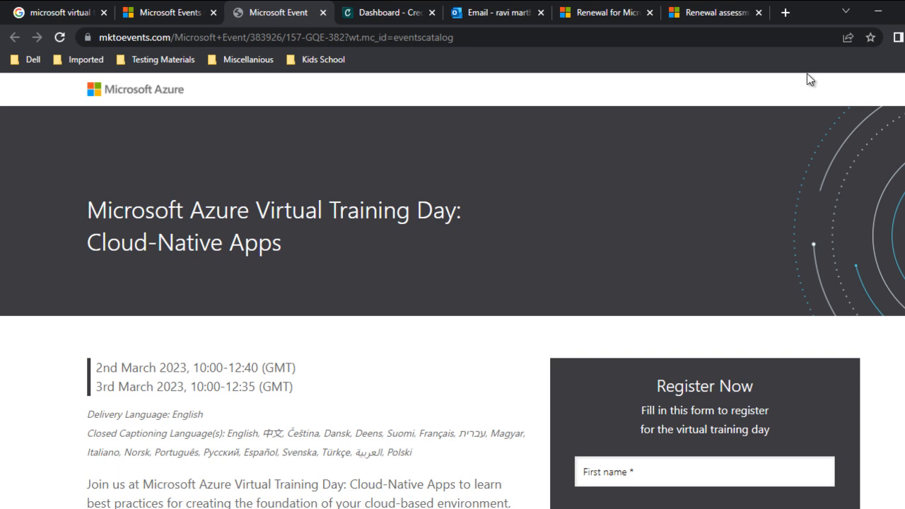
mouse_move(501, 187)
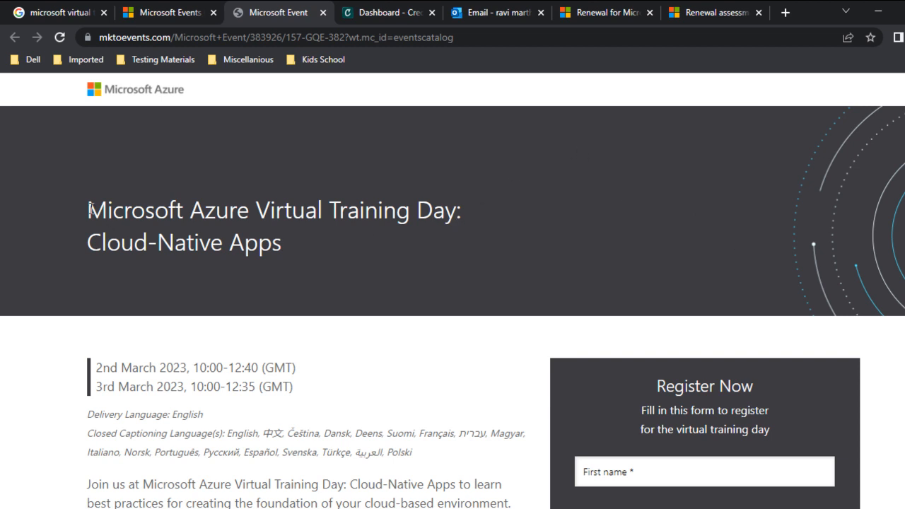
drag(88, 209, 280, 243)
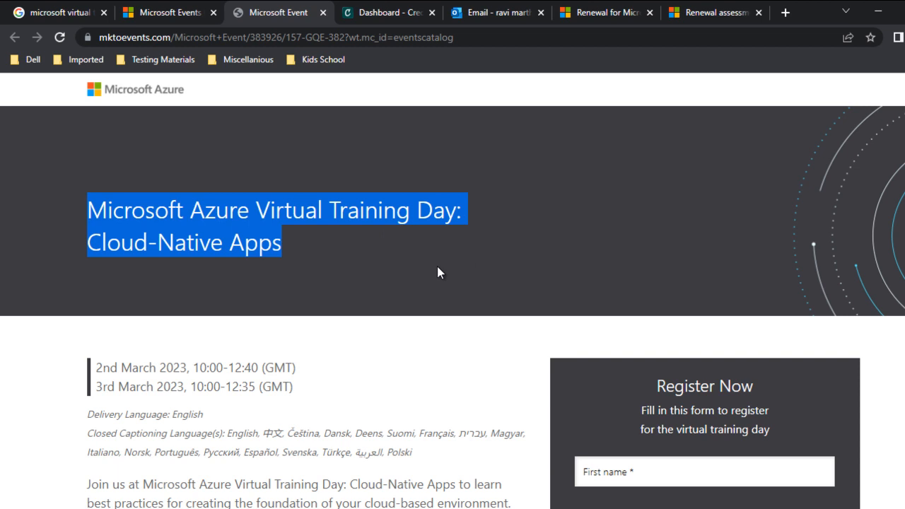